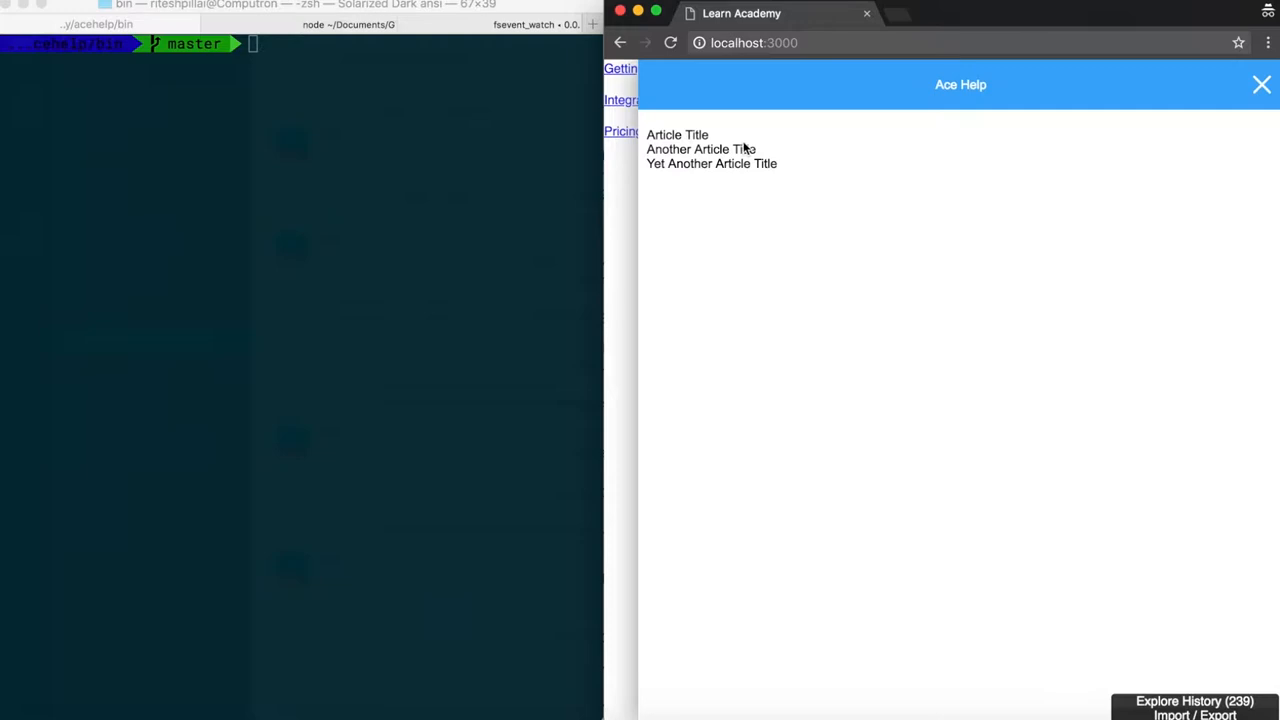
- Switch from the Chrome Ace Help page to Visual Studio Code with Main.elm open
left_click(1260, 84)
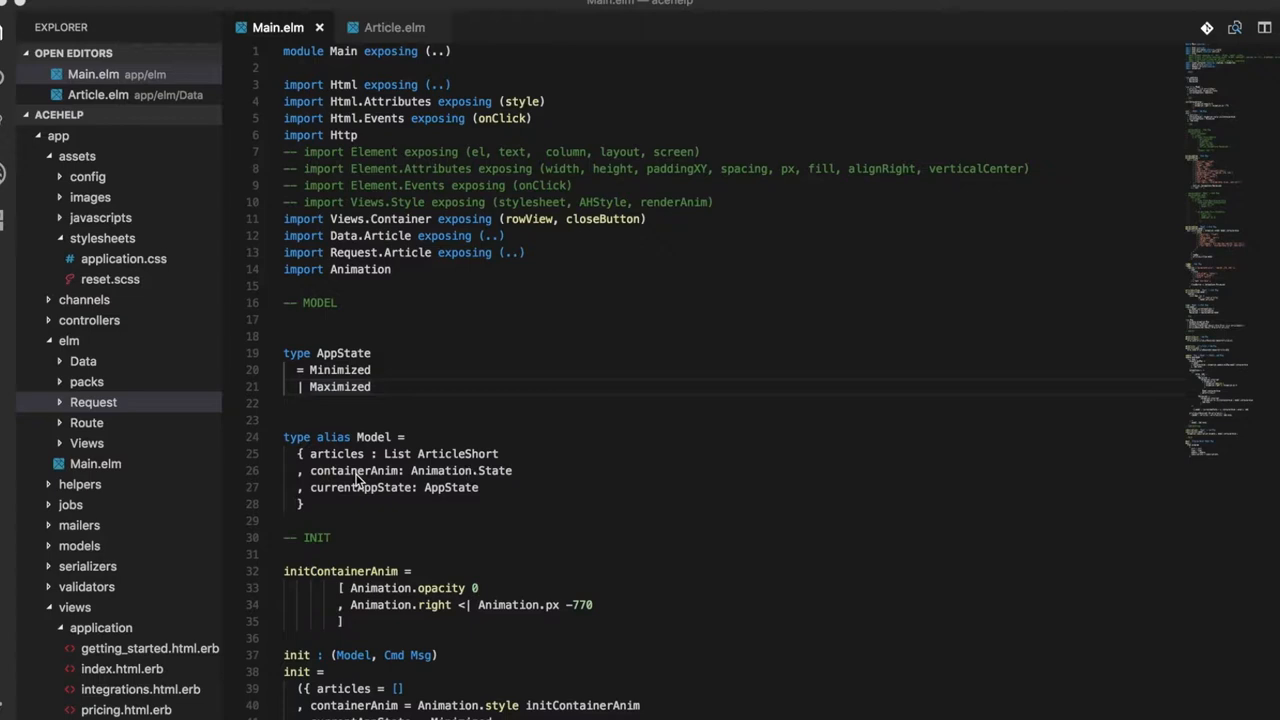
left_click(394, 28)
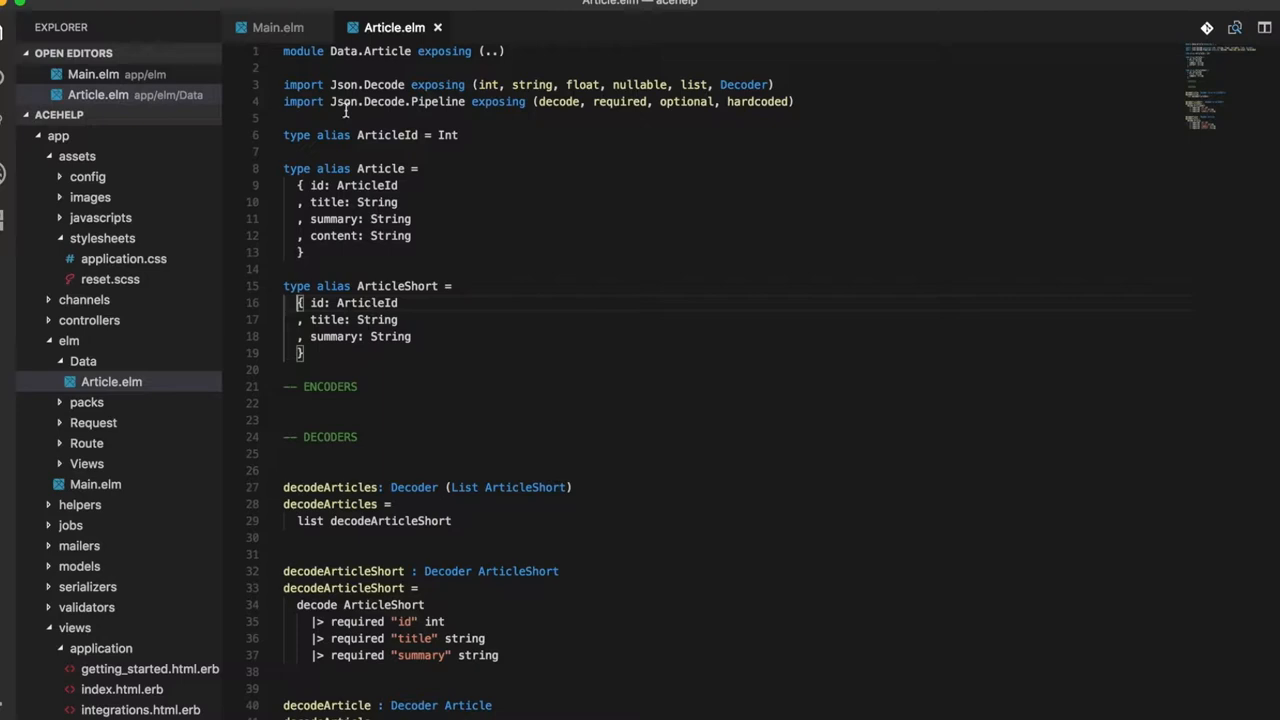
left_click(278, 28)
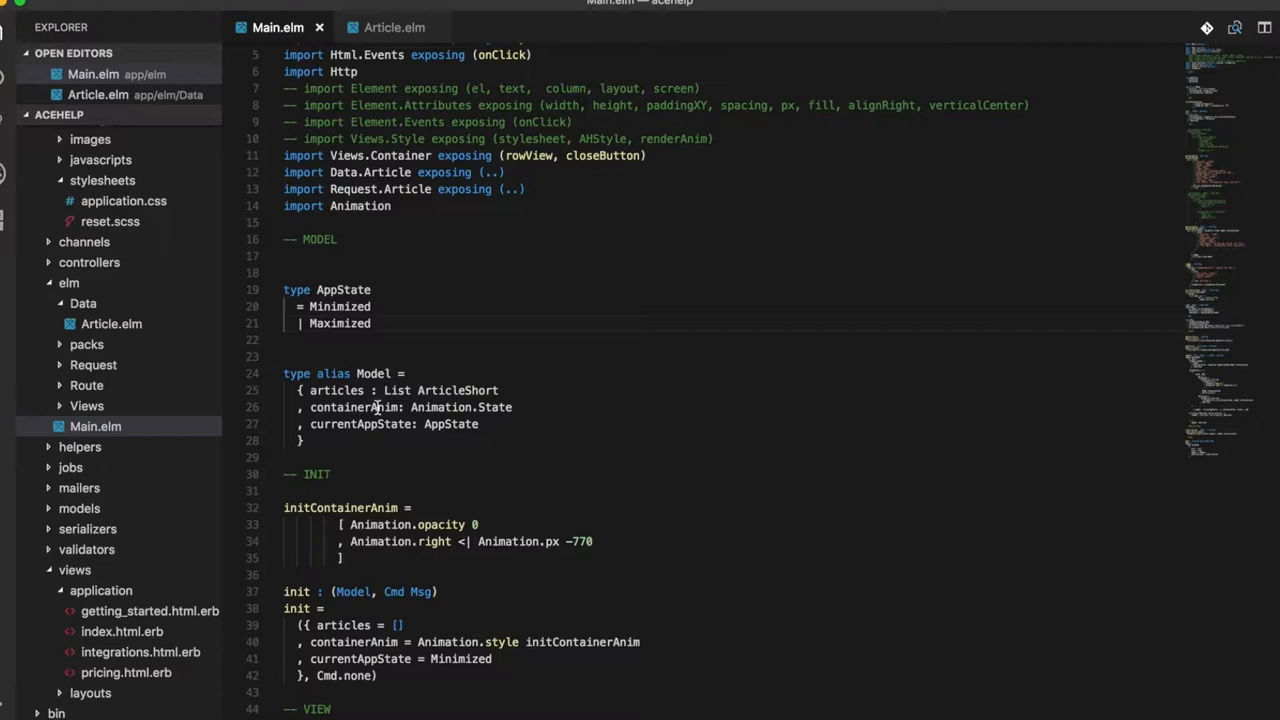
double_click(352, 408)
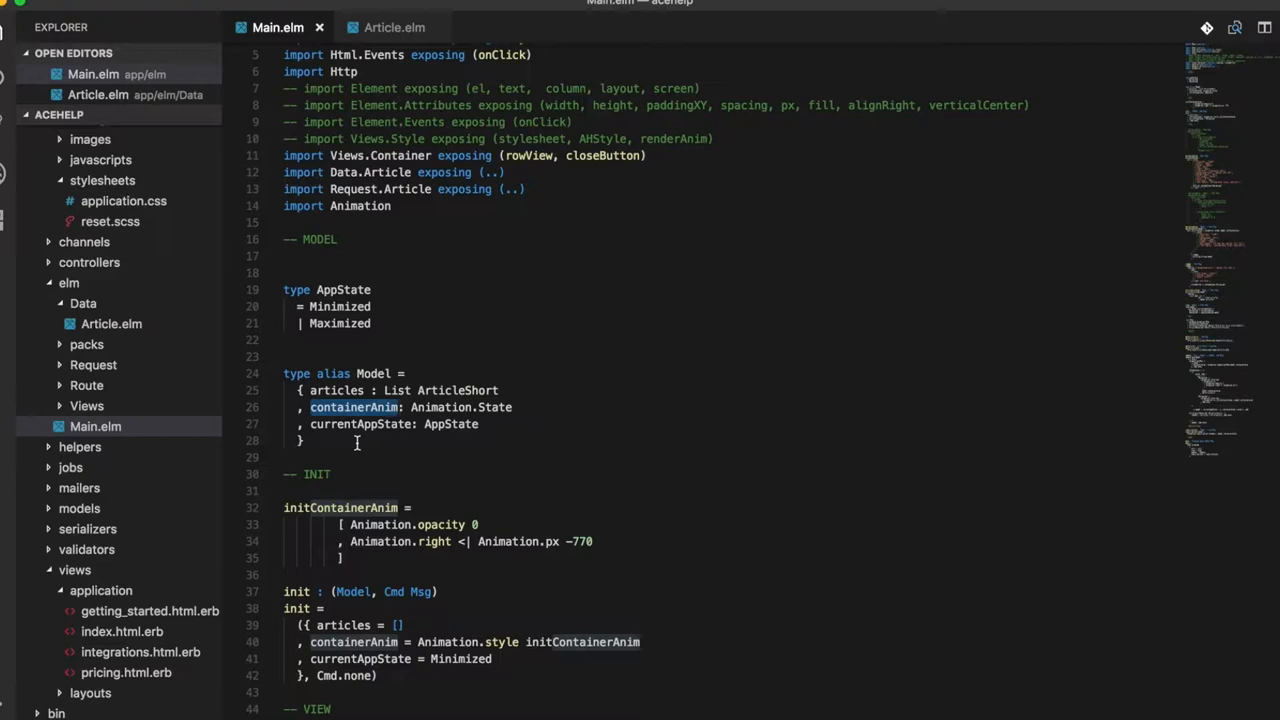
mouse_move(450, 408)
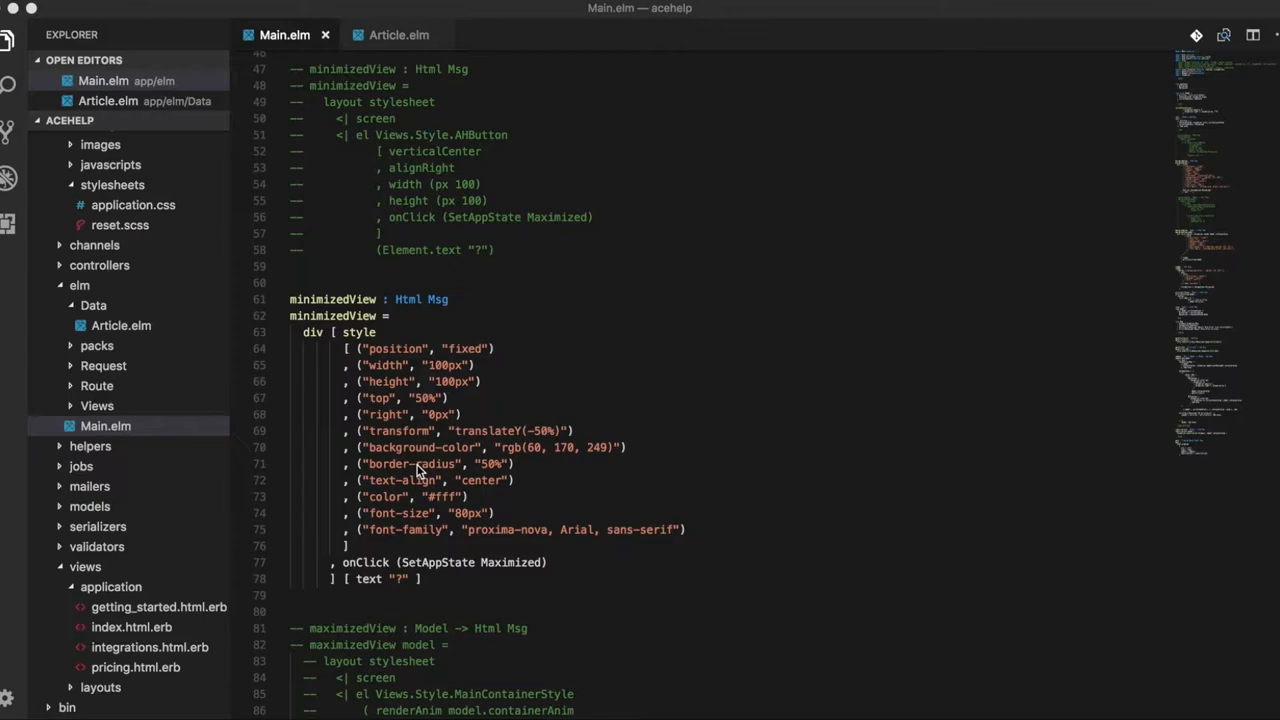
scroll("down", 3)
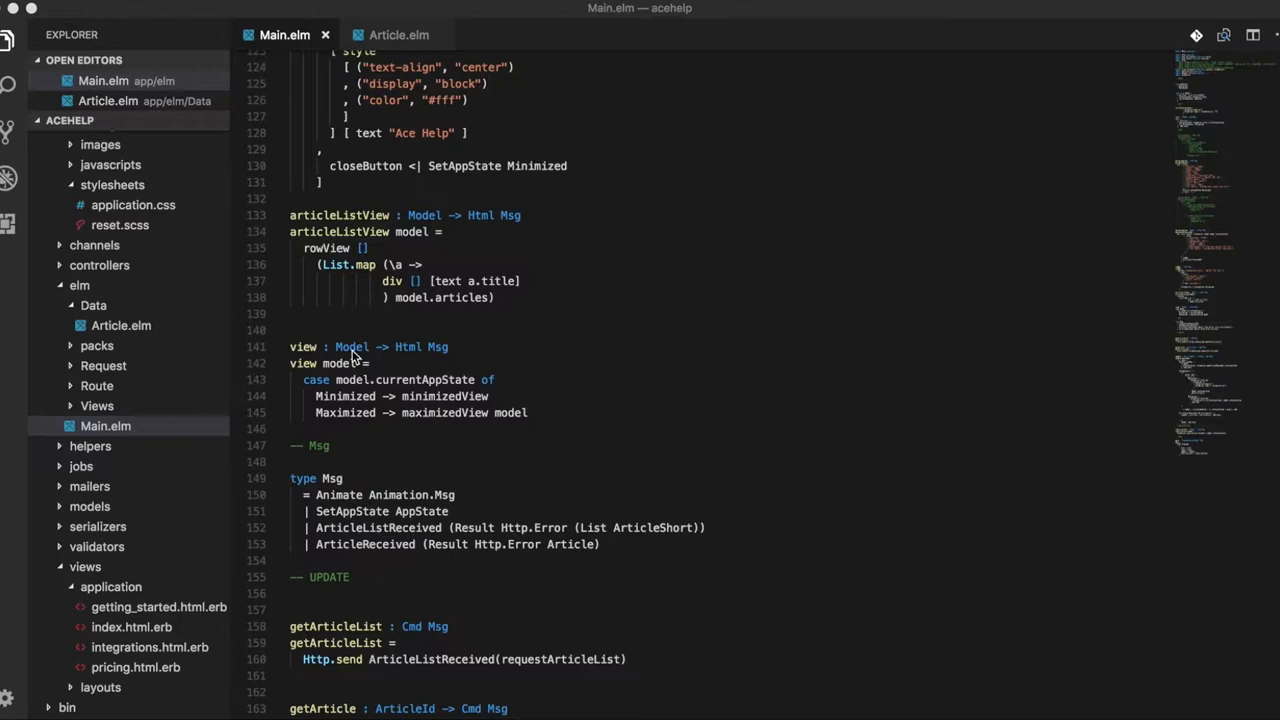
scroll("down", 3)
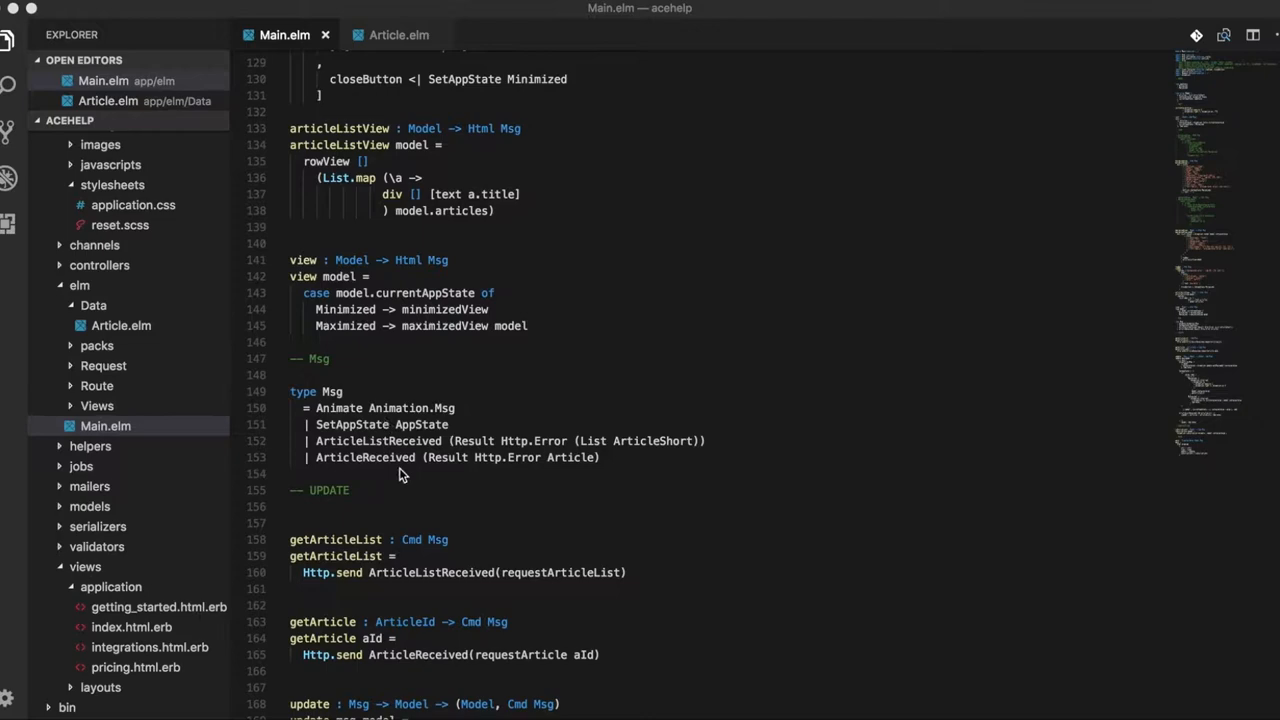
scroll("down", 3)
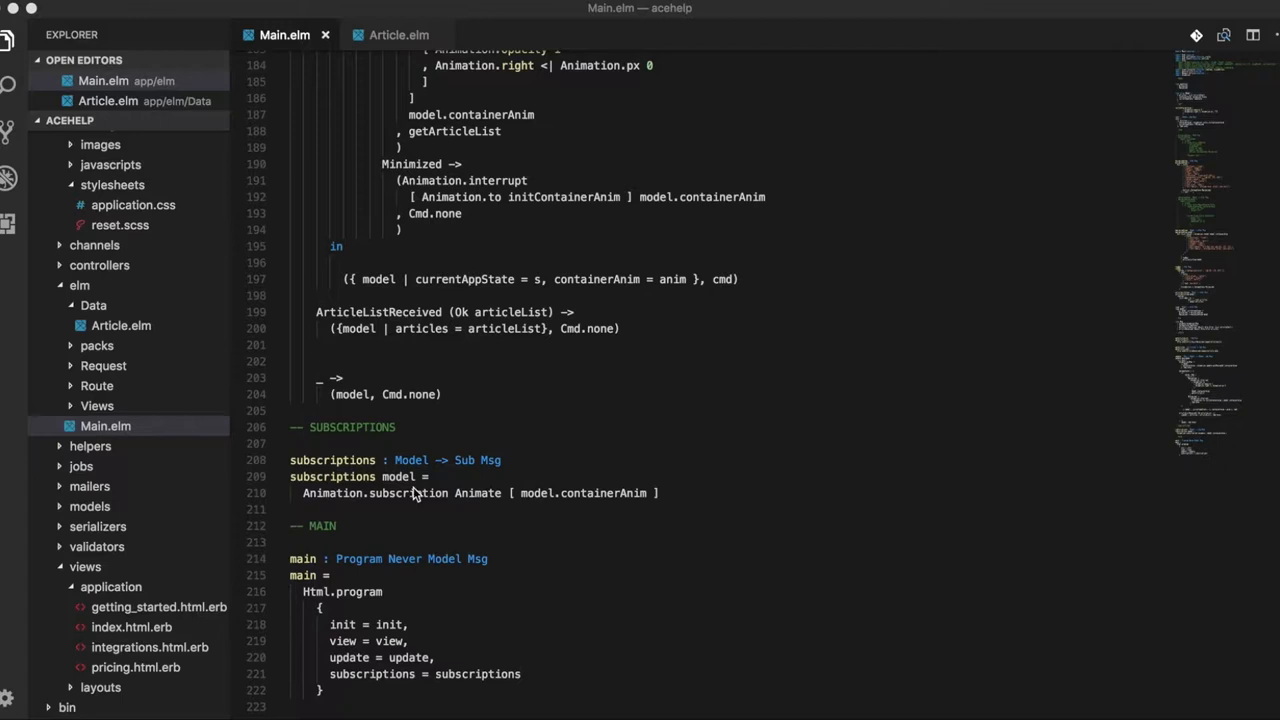
mouse_move(444, 520)
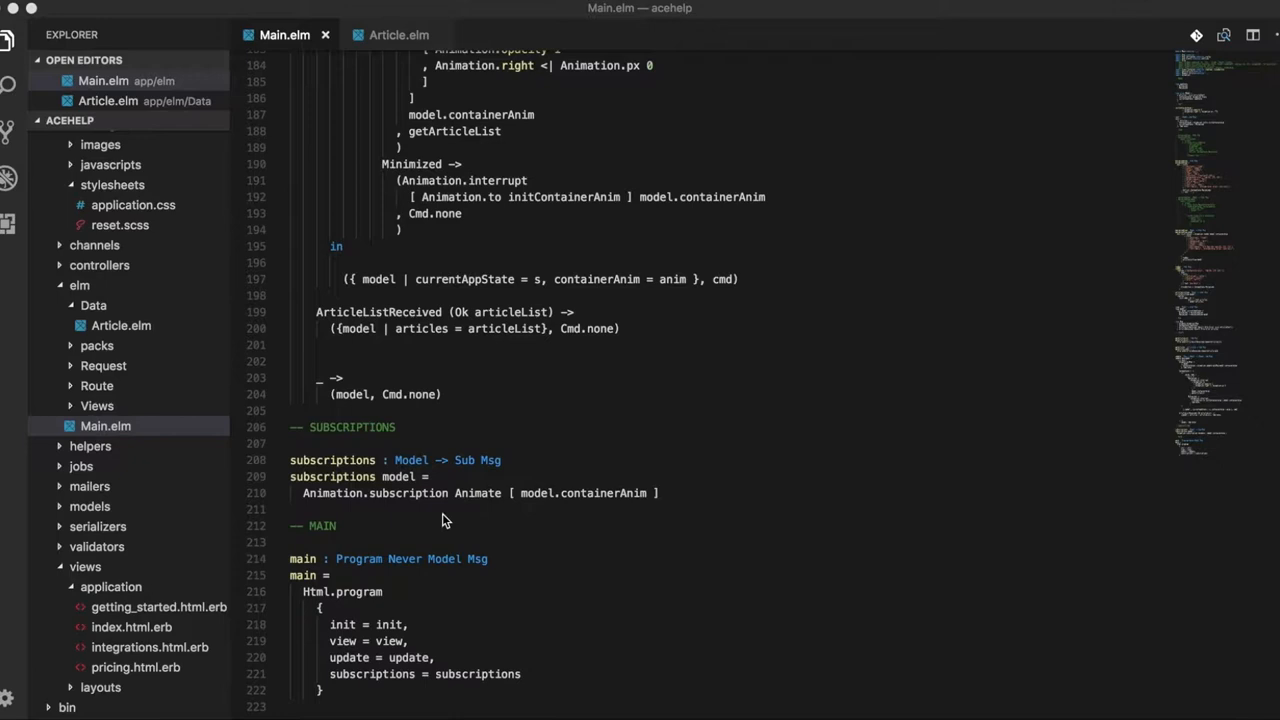
scroll("down", 3)
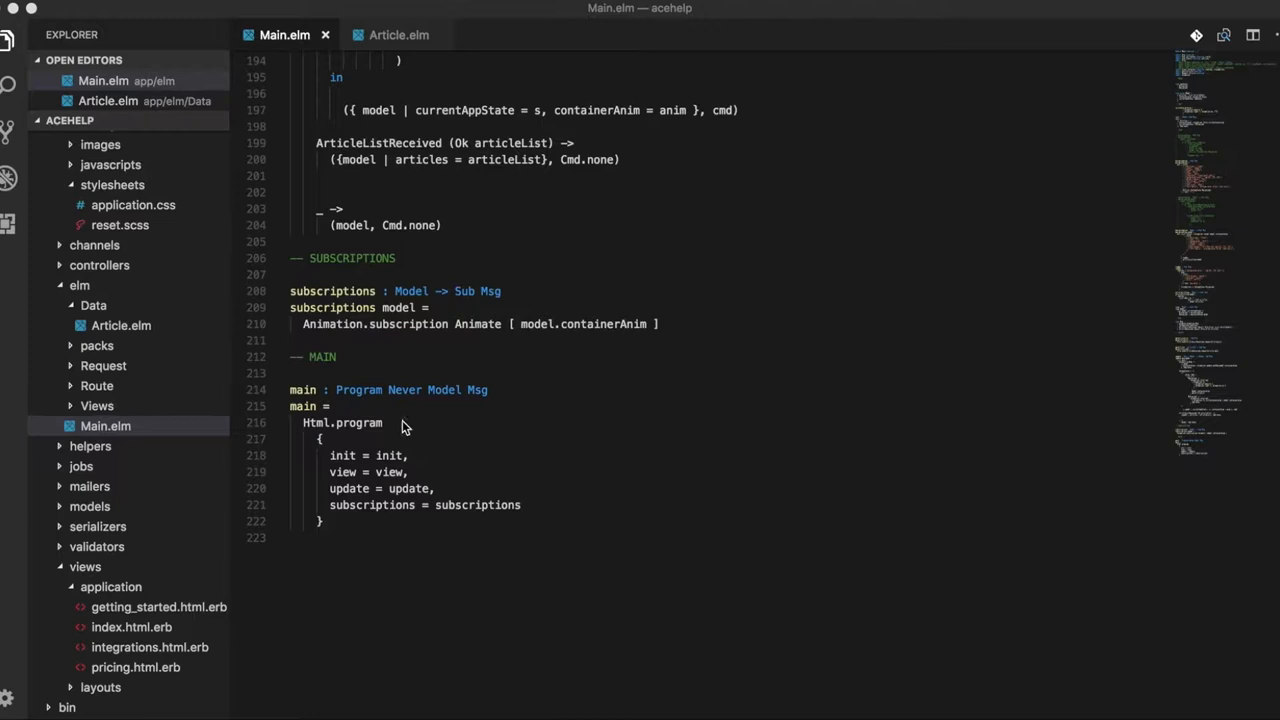
mouse_move(444, 448)
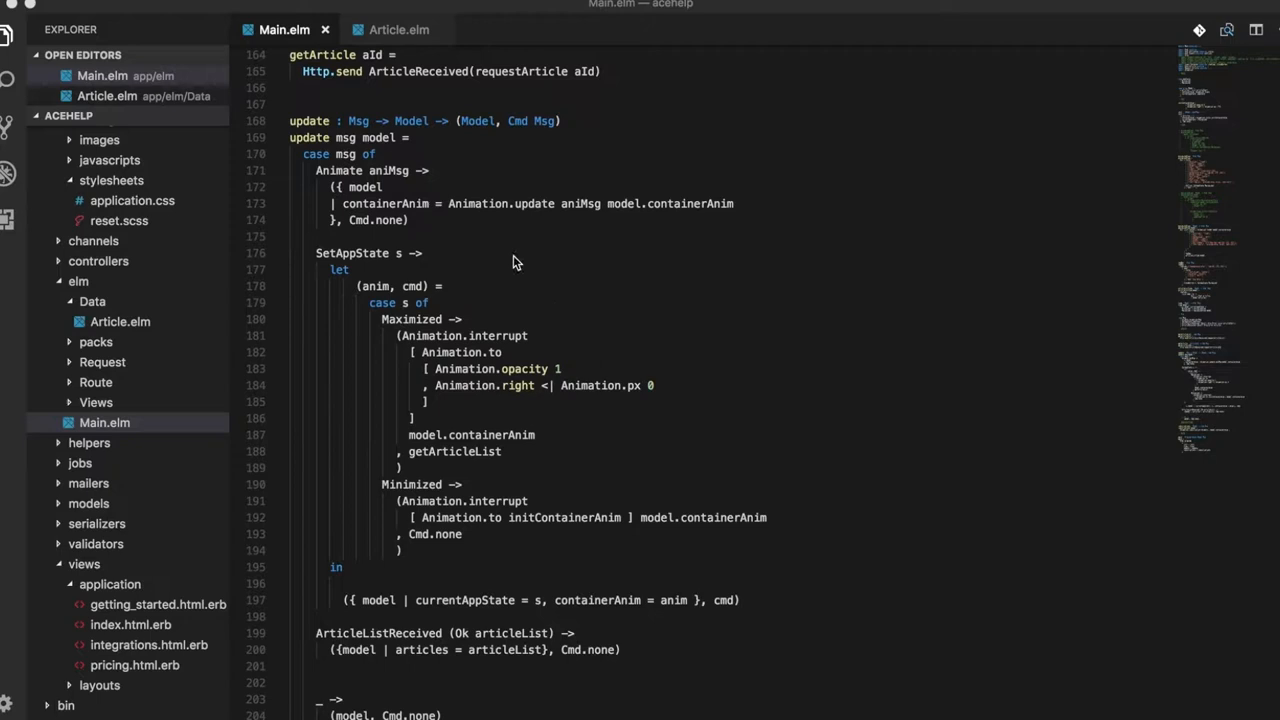
mouse_move(318, 298)
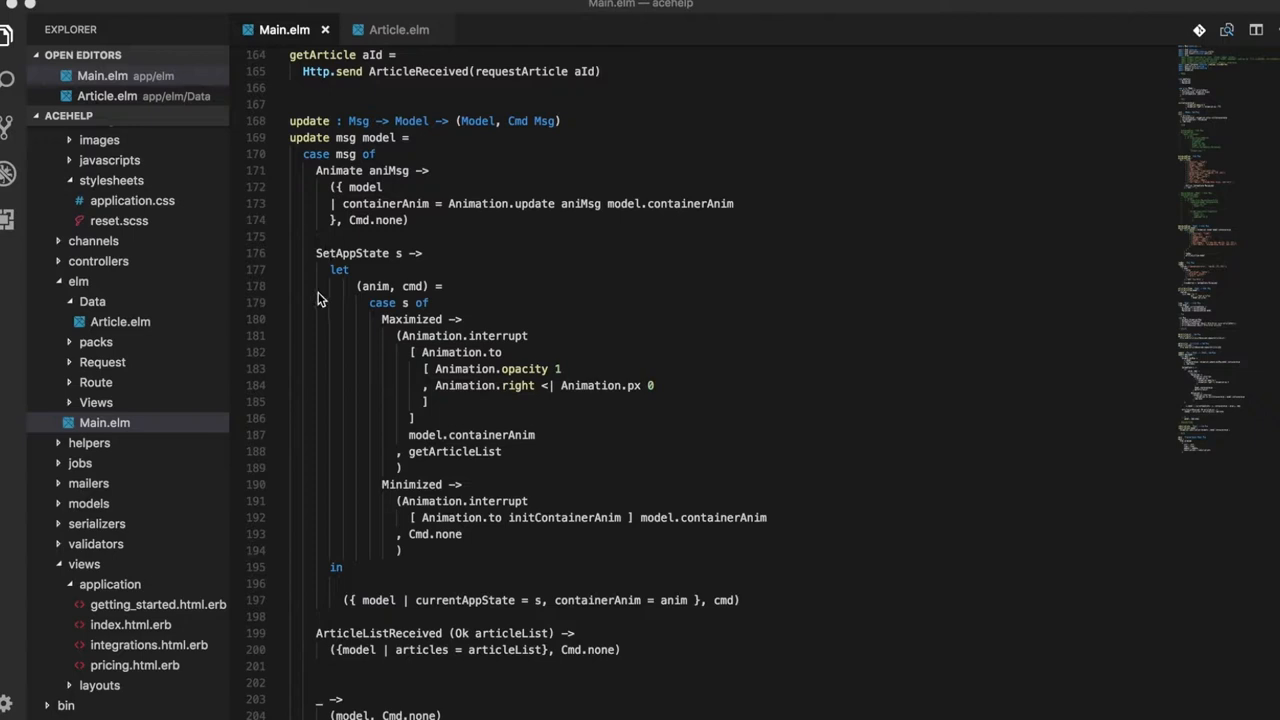
mouse_move(408, 272)
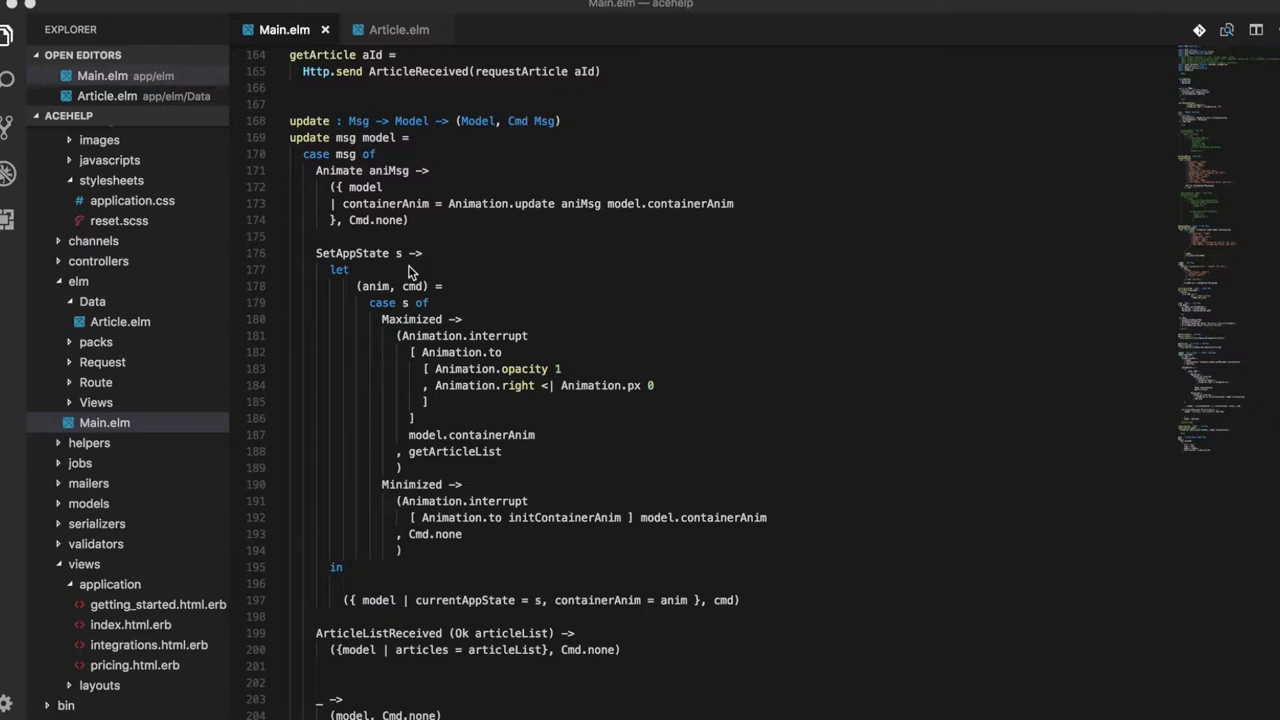
scroll("up", 3)
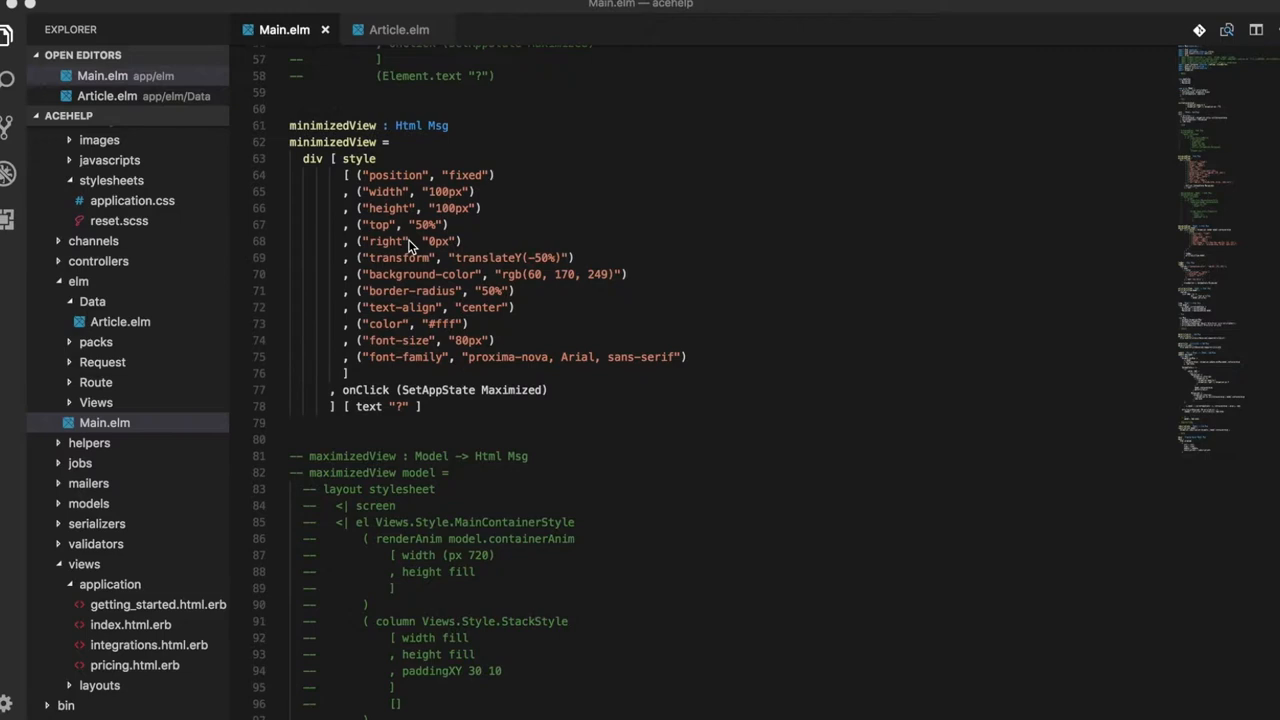
scroll("down", 3)
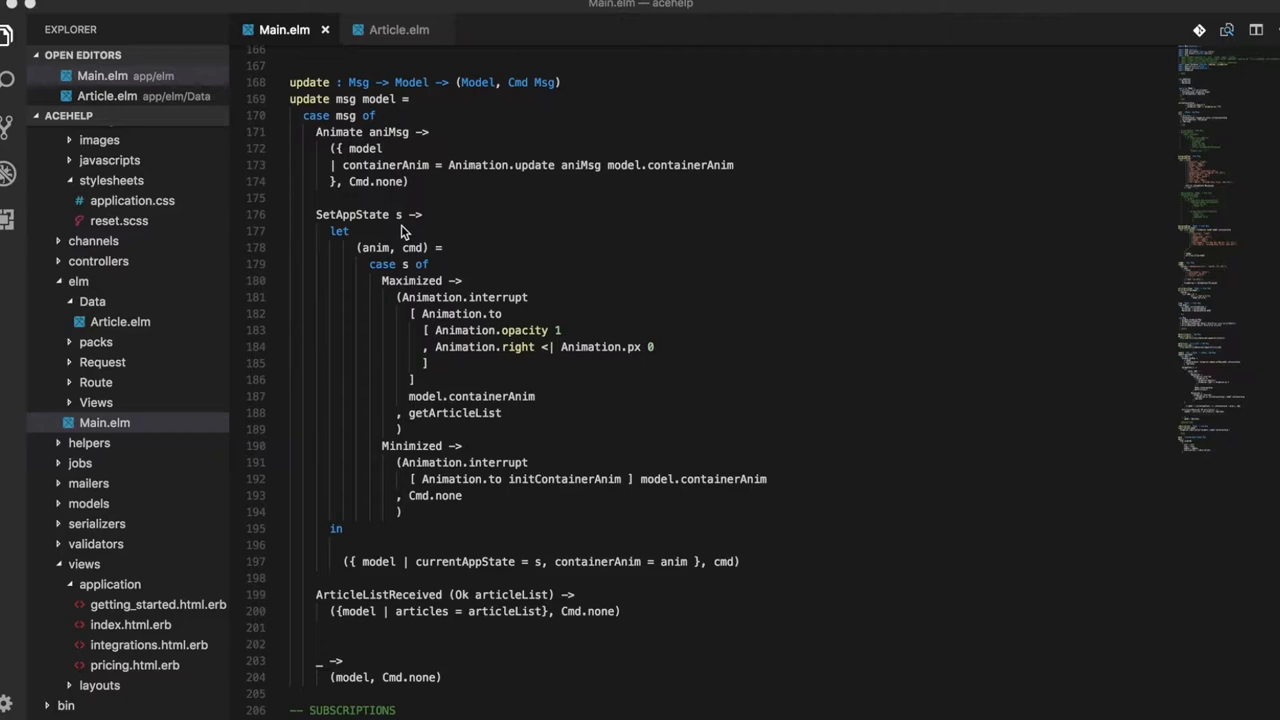
mouse_move(462, 376)
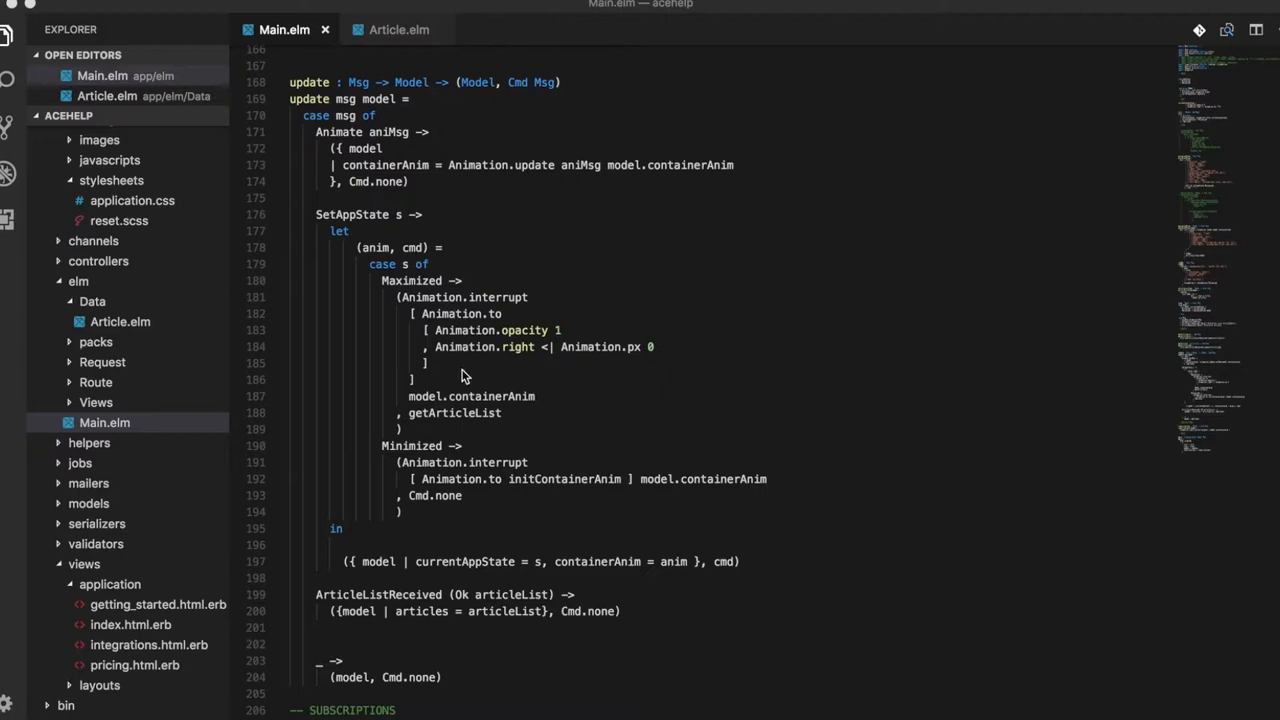
mouse_move(420, 430)
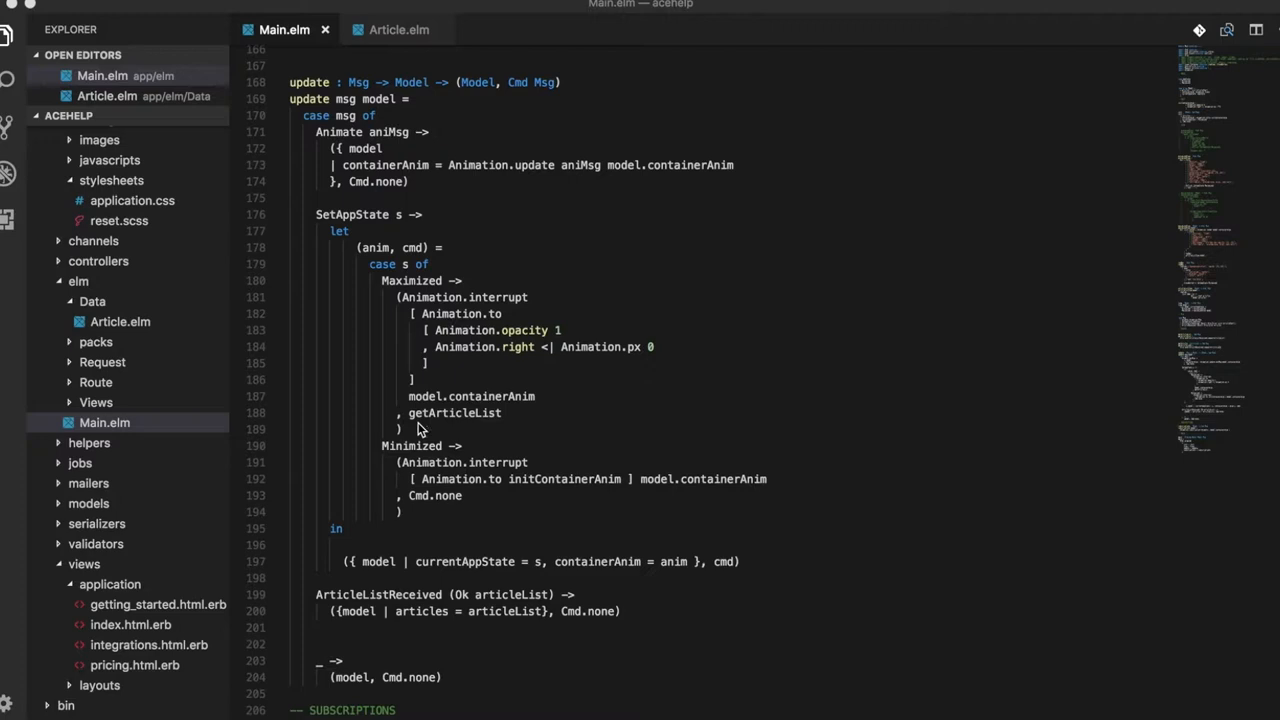
mouse_move(558, 456)
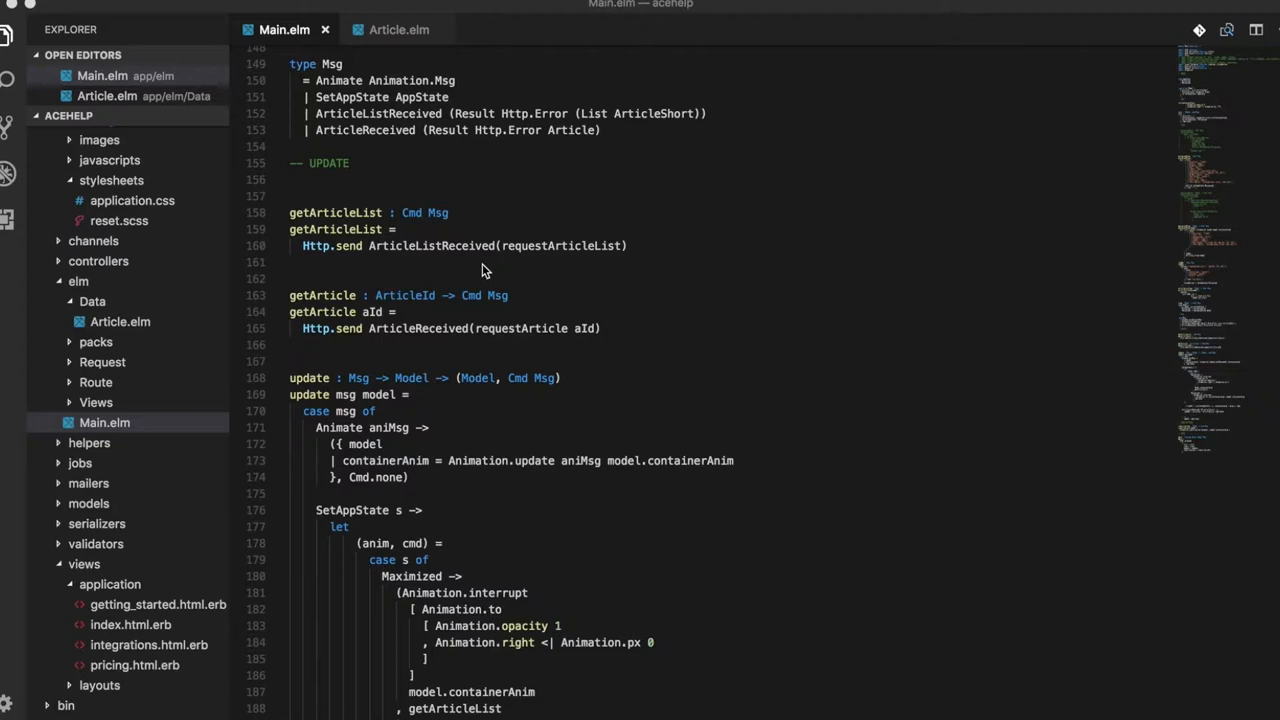
mouse_move(420, 258)
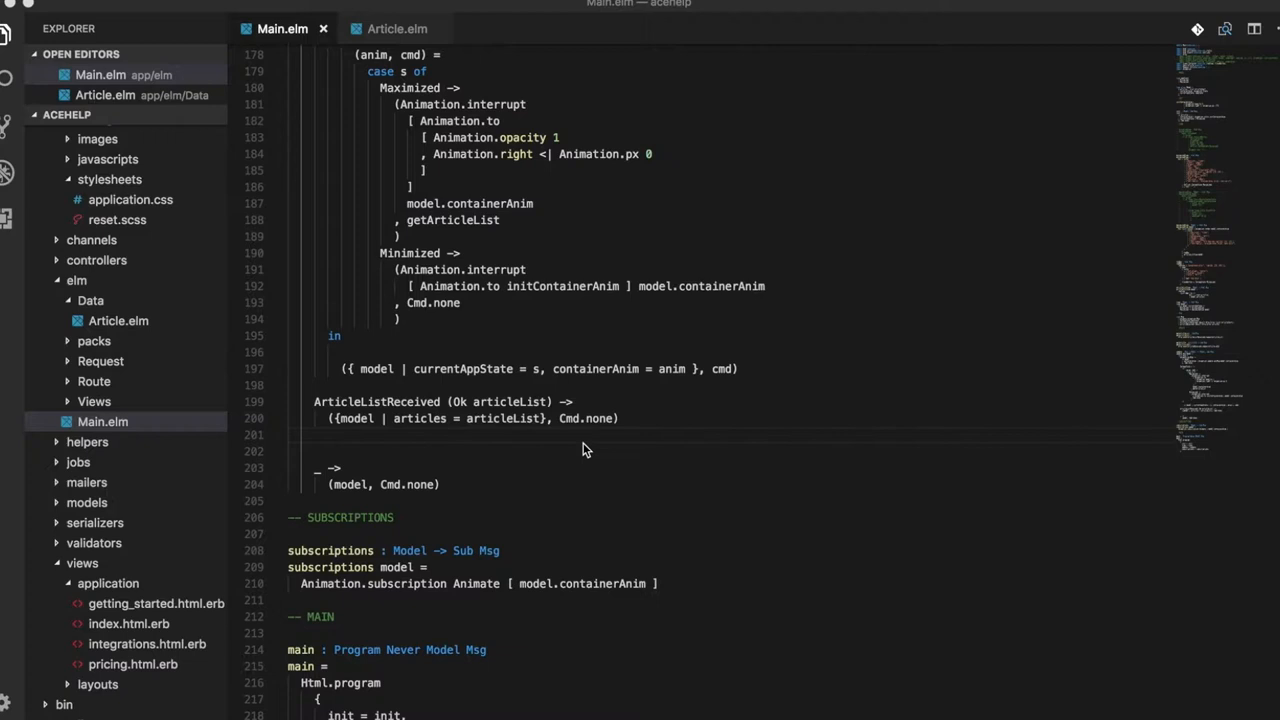
mouse_move(500, 436)
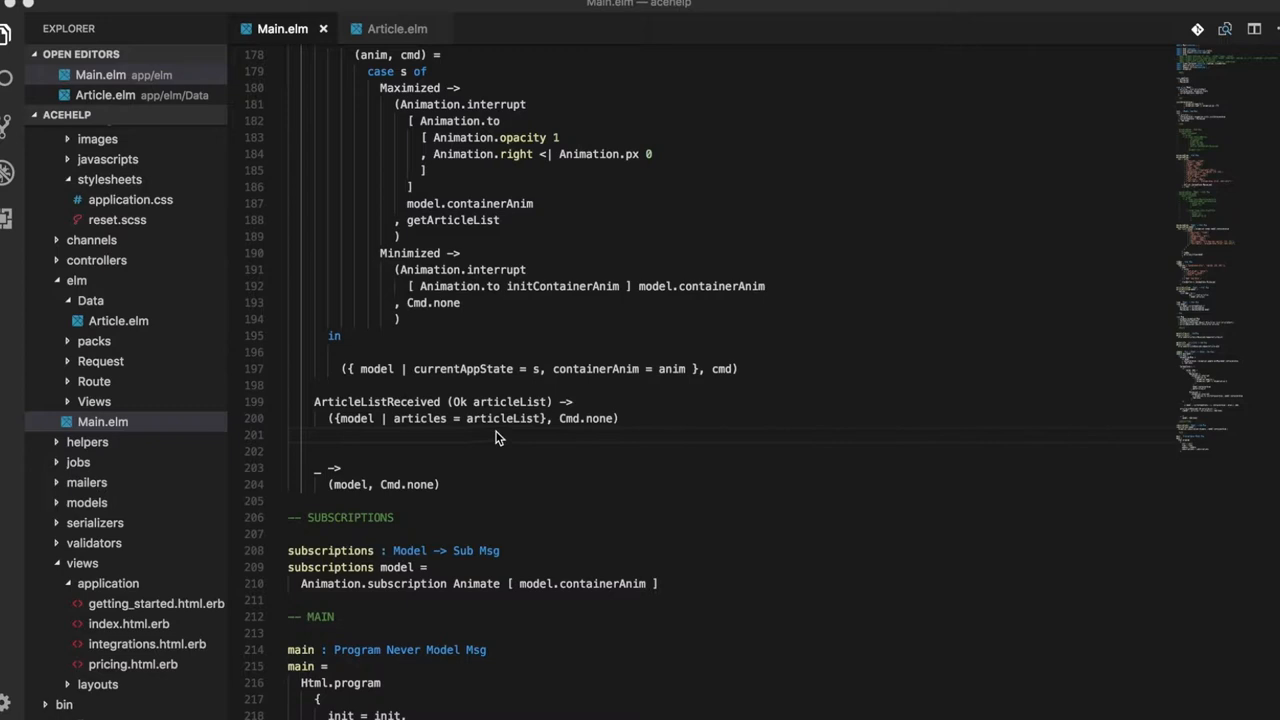
mouse_move(516, 440)
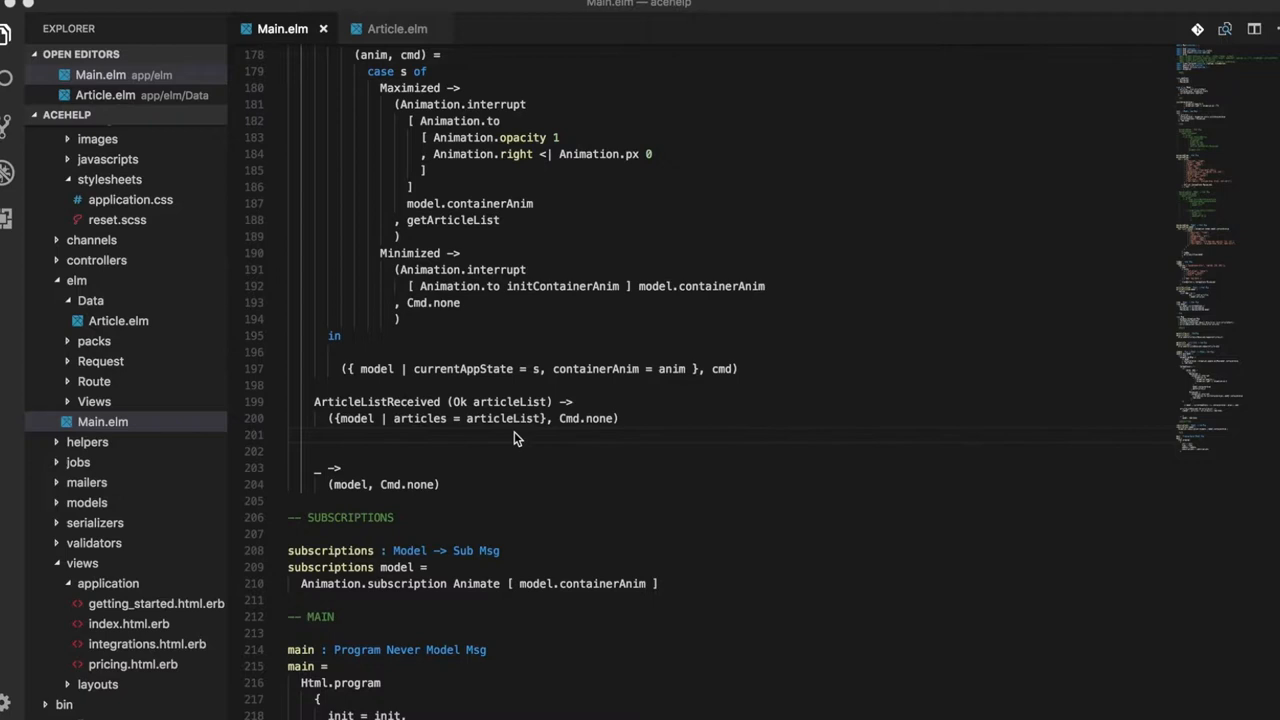
mouse_move(616, 488)
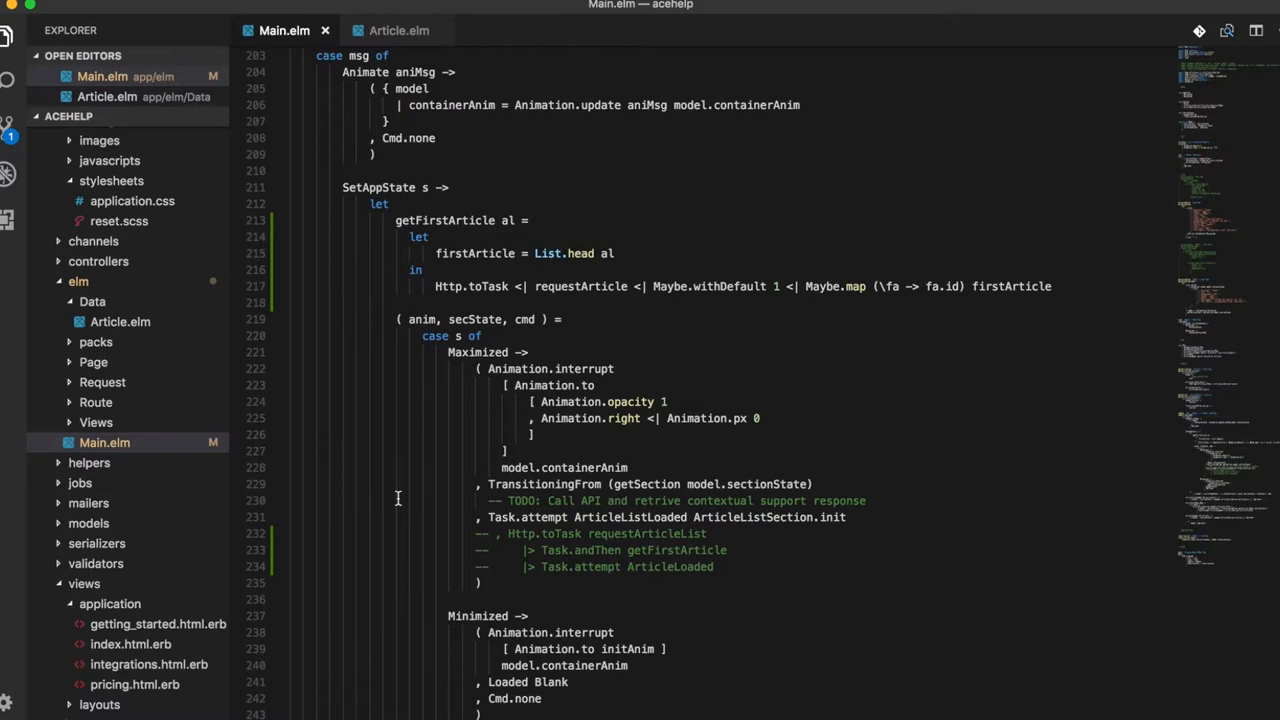
- Search the project for files matching 'arti' via Quick Open
scroll("down", 3)
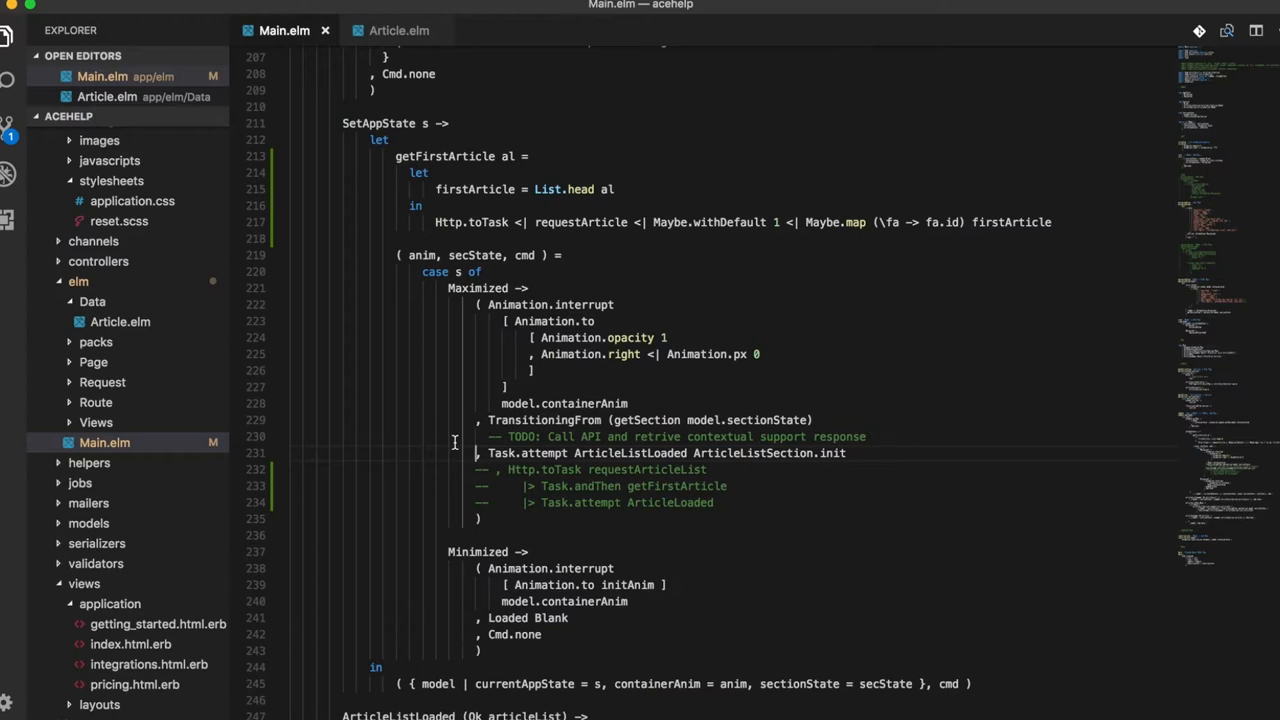
type("arti")
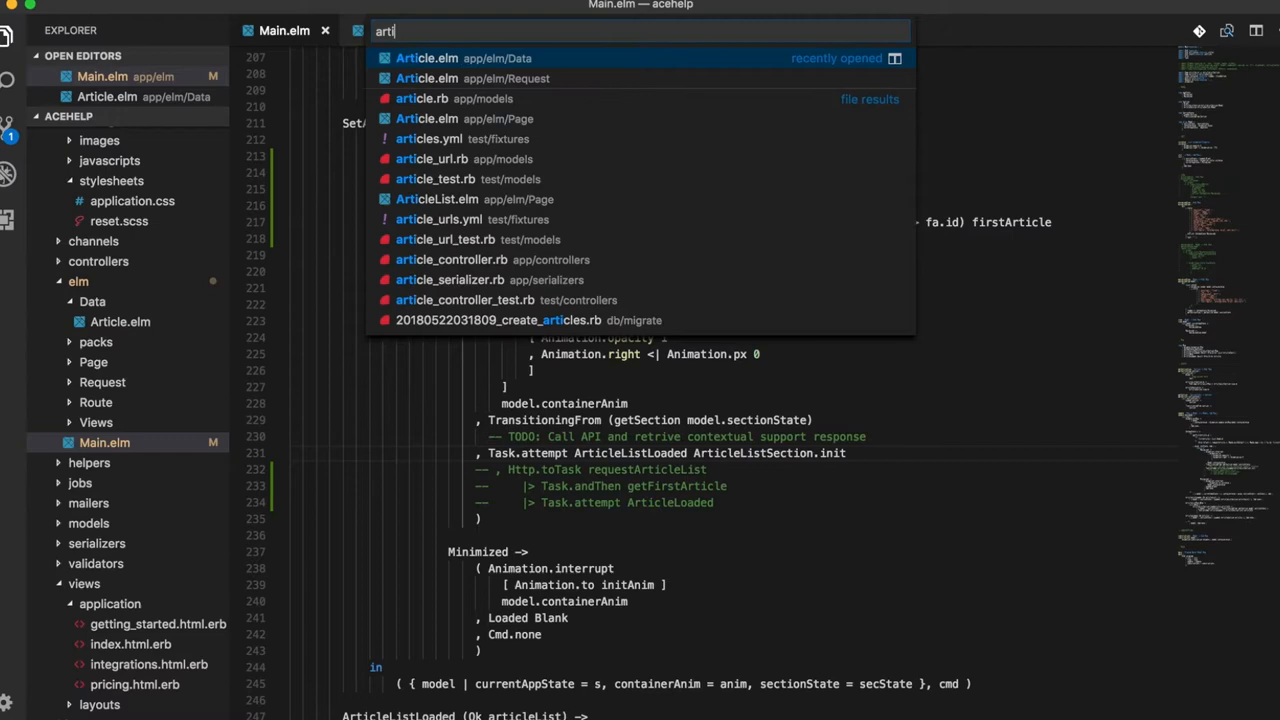
- Open the matching Article.elm file from the Quick Open results
left_click(436, 200)
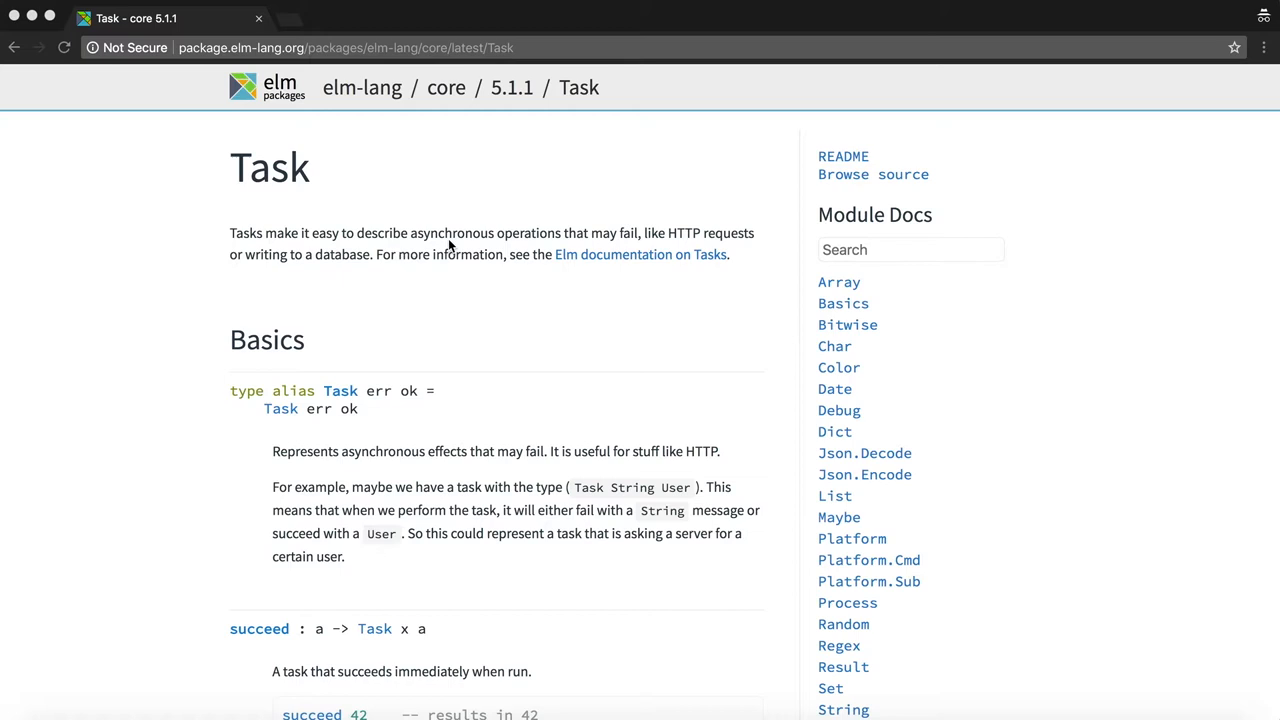
mouse_move(628, 248)
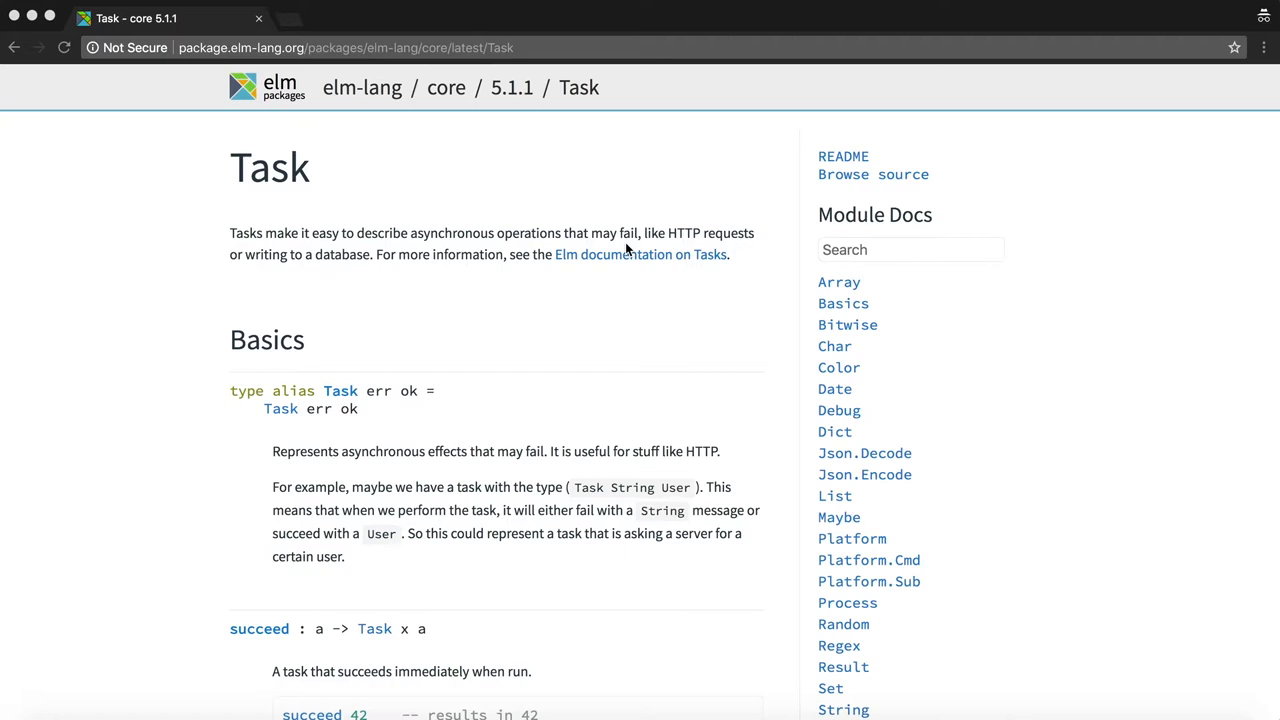
mouse_move(530, 496)
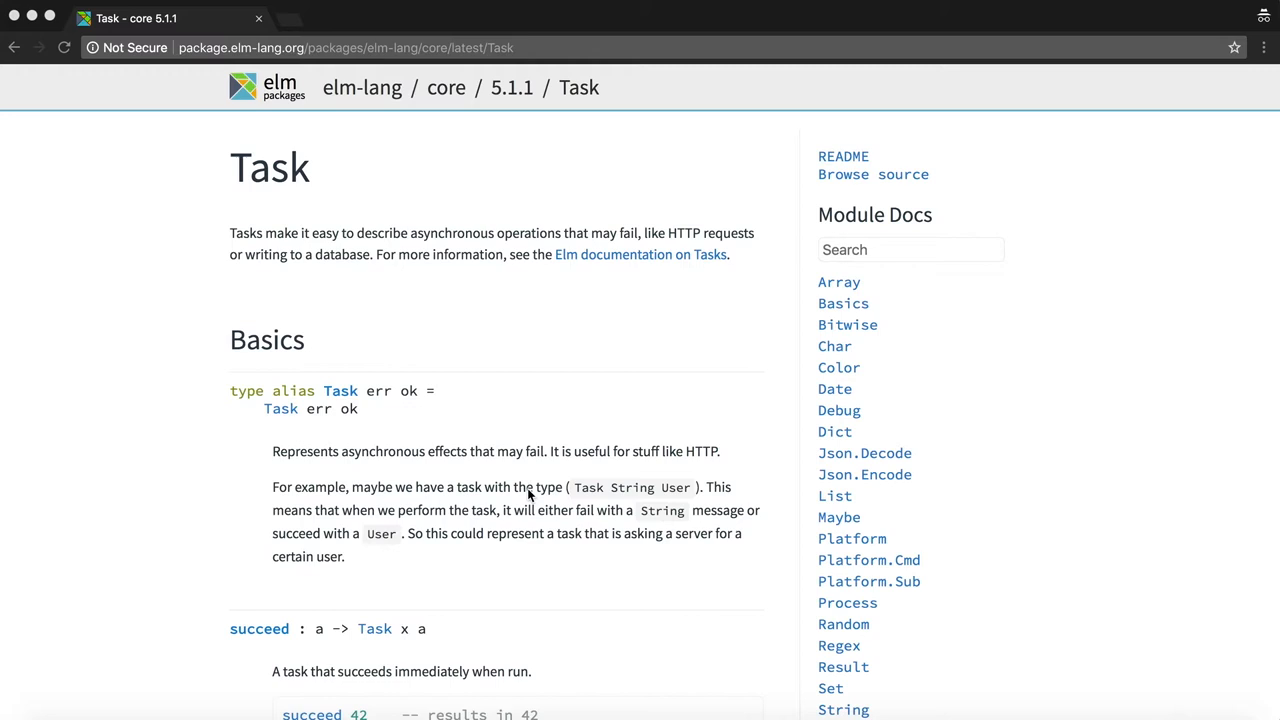
mouse_move(688, 500)
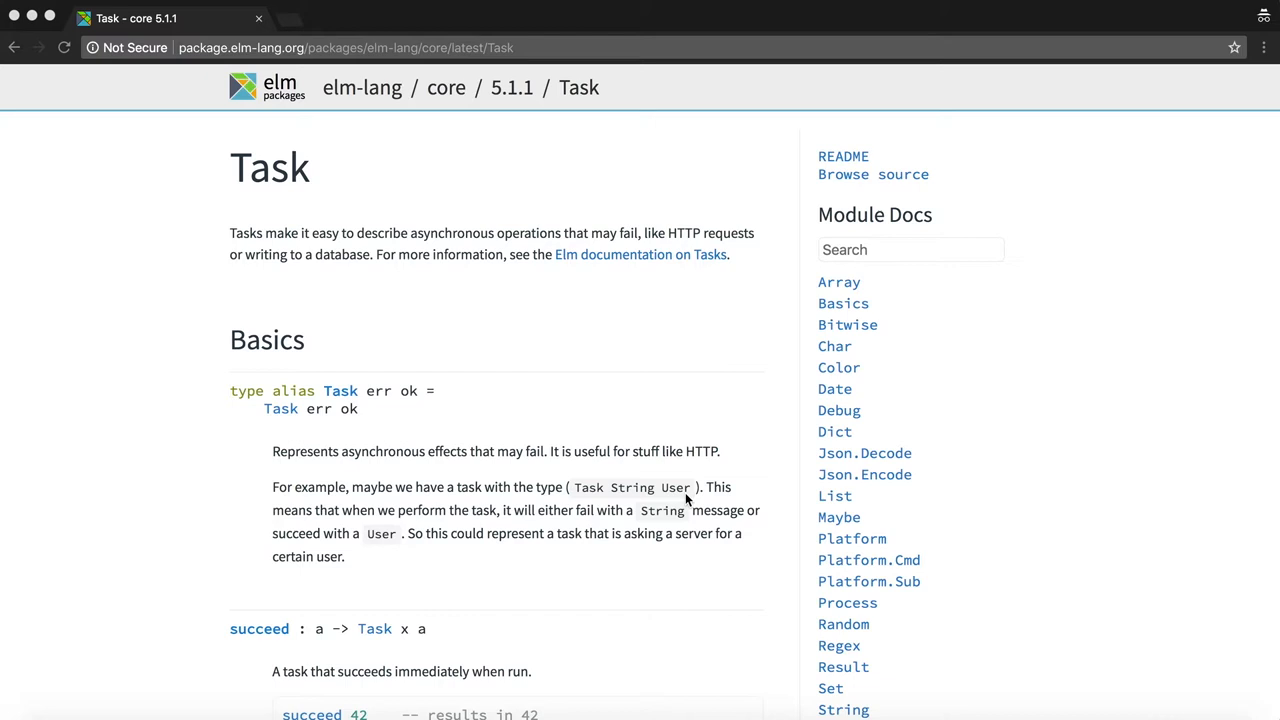
- Scroll the Elm core Task docs to the Commands section on perform and attempt
scroll("down", 3)
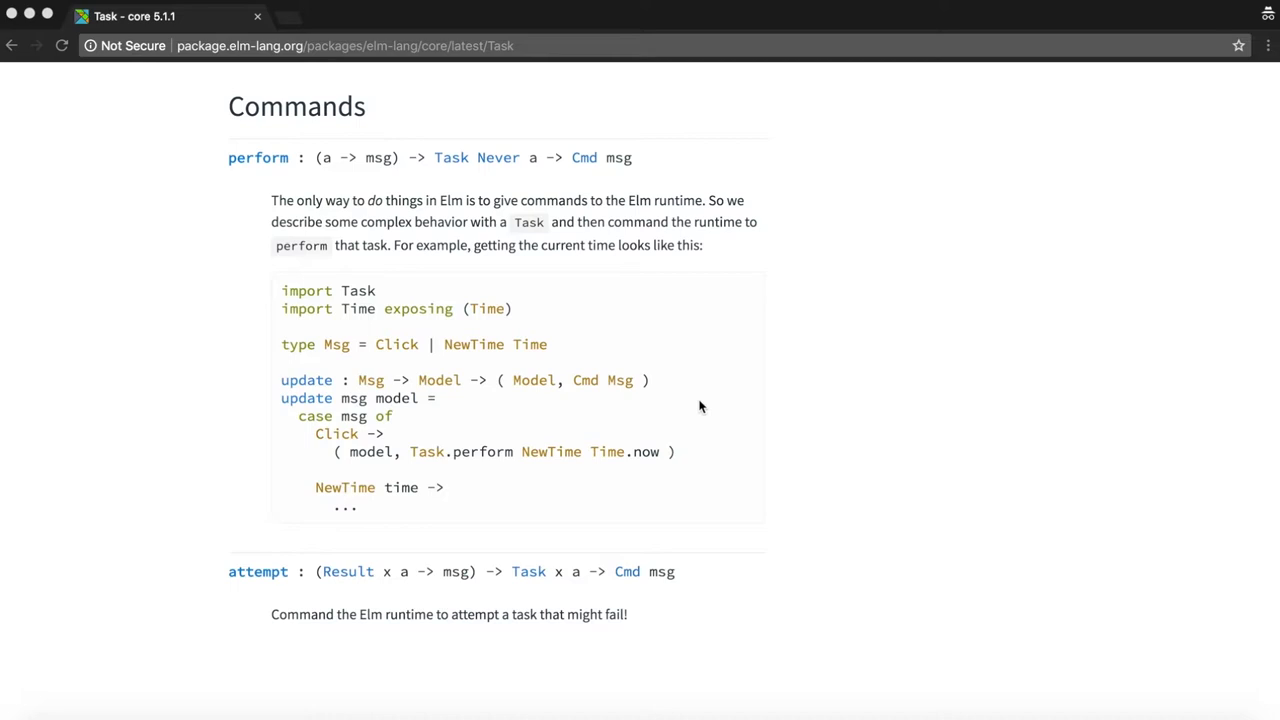
mouse_move(238, 610)
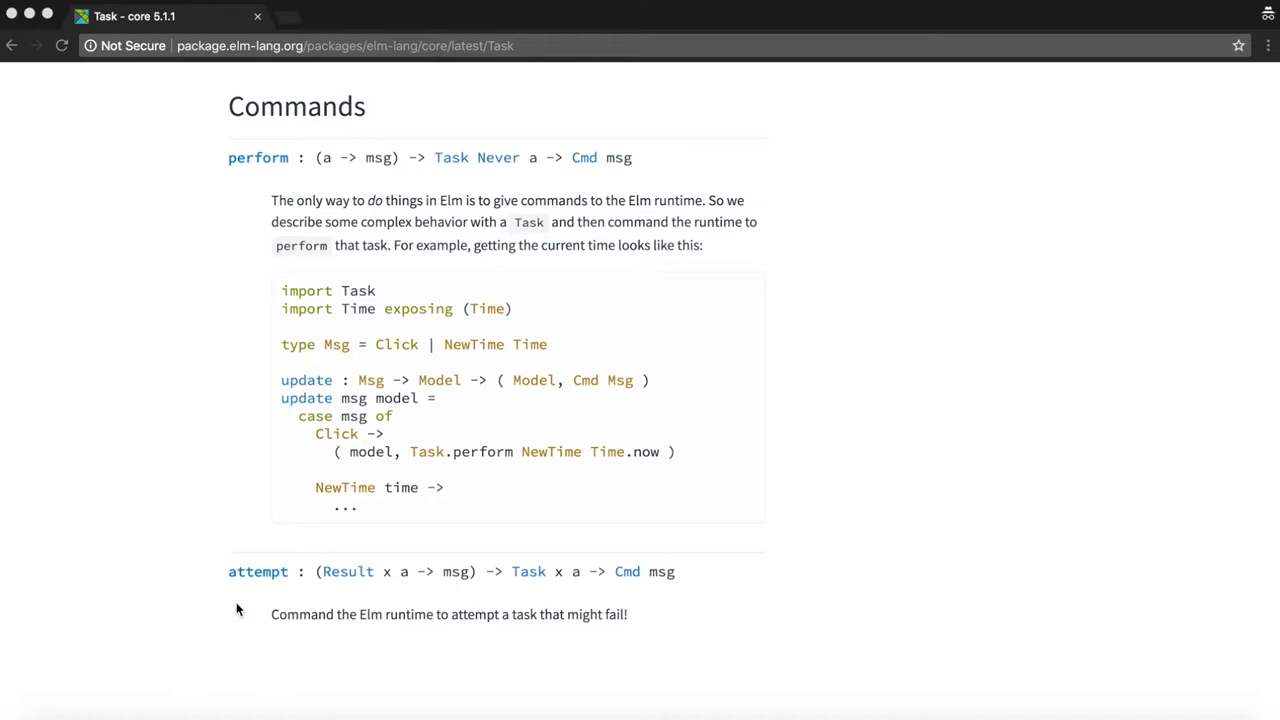
mouse_move(190, 544)
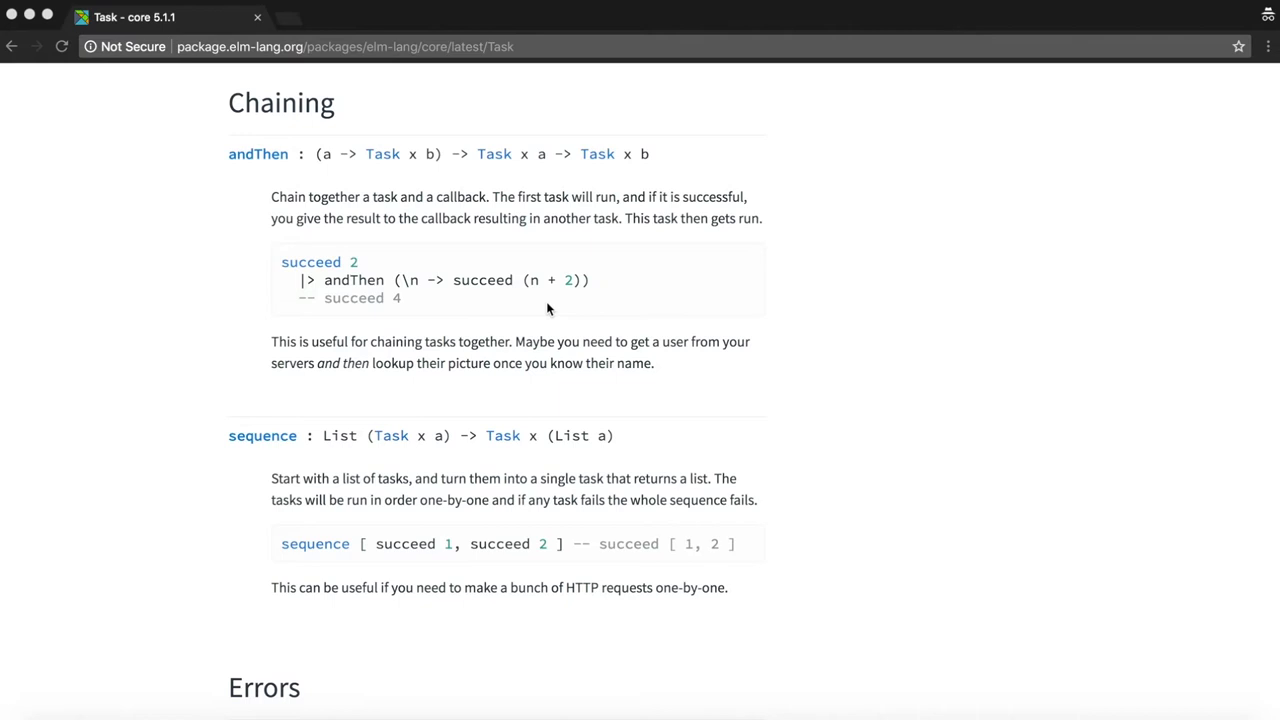
mouse_move(532, 170)
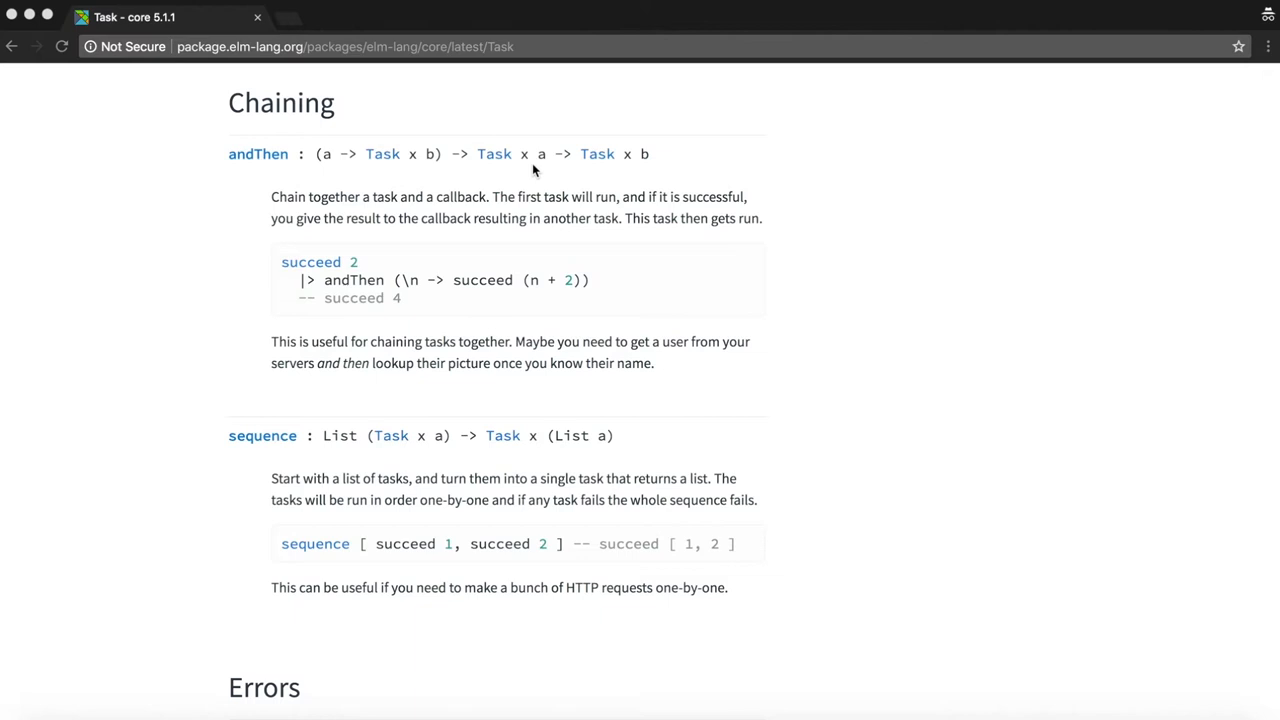
mouse_move(548, 164)
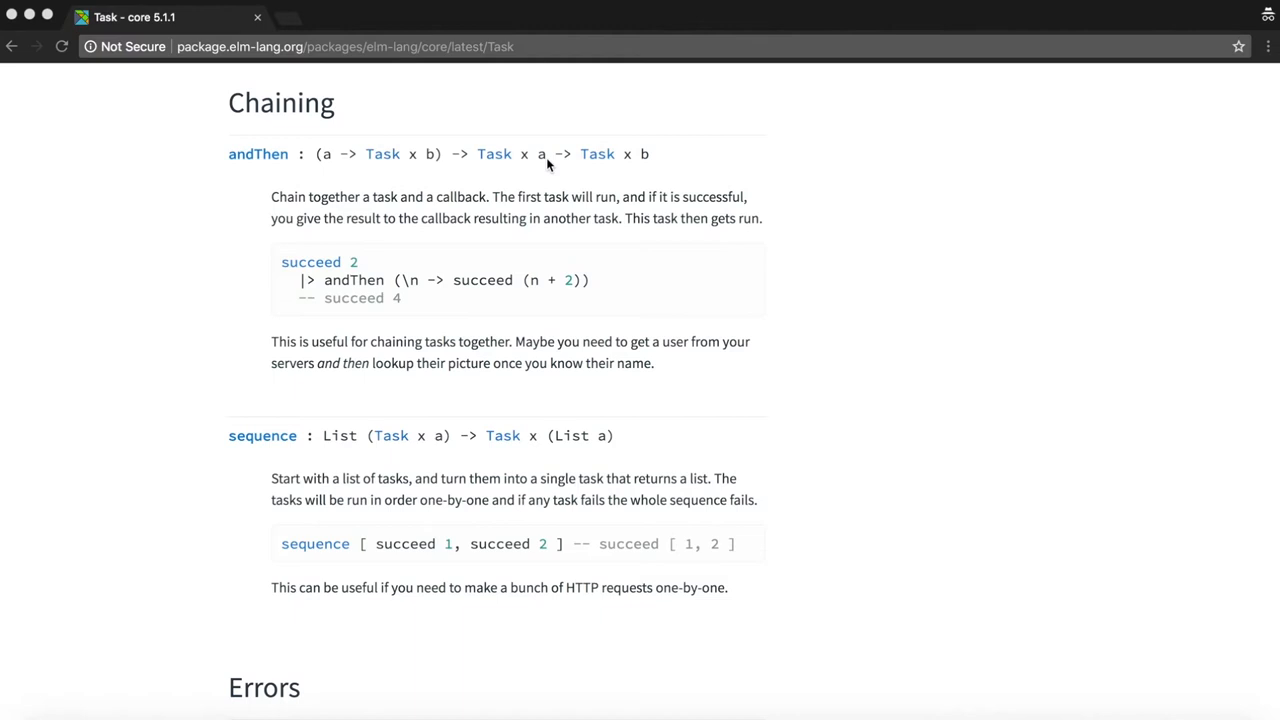
mouse_move(336, 170)
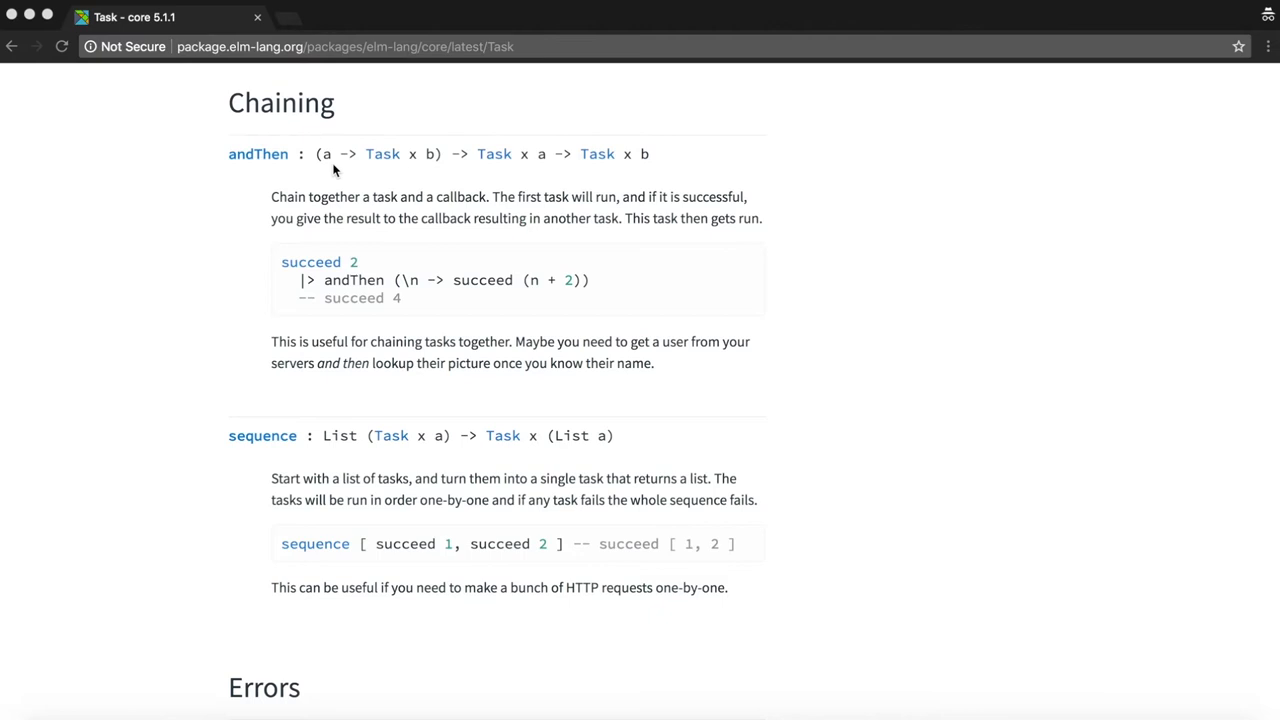
mouse_move(404, 170)
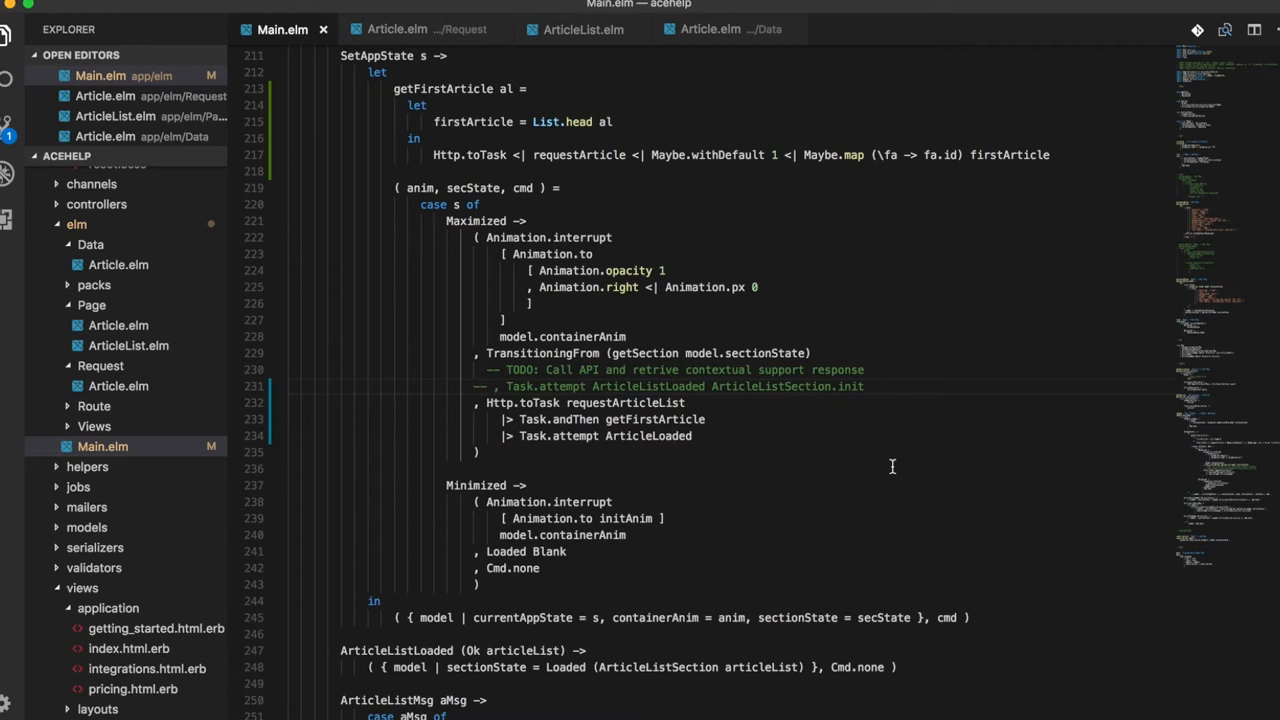
- Highlight requestArticle in the SetAppState chain and jump to its definition in Request/Article.elm
double_click(624, 404)
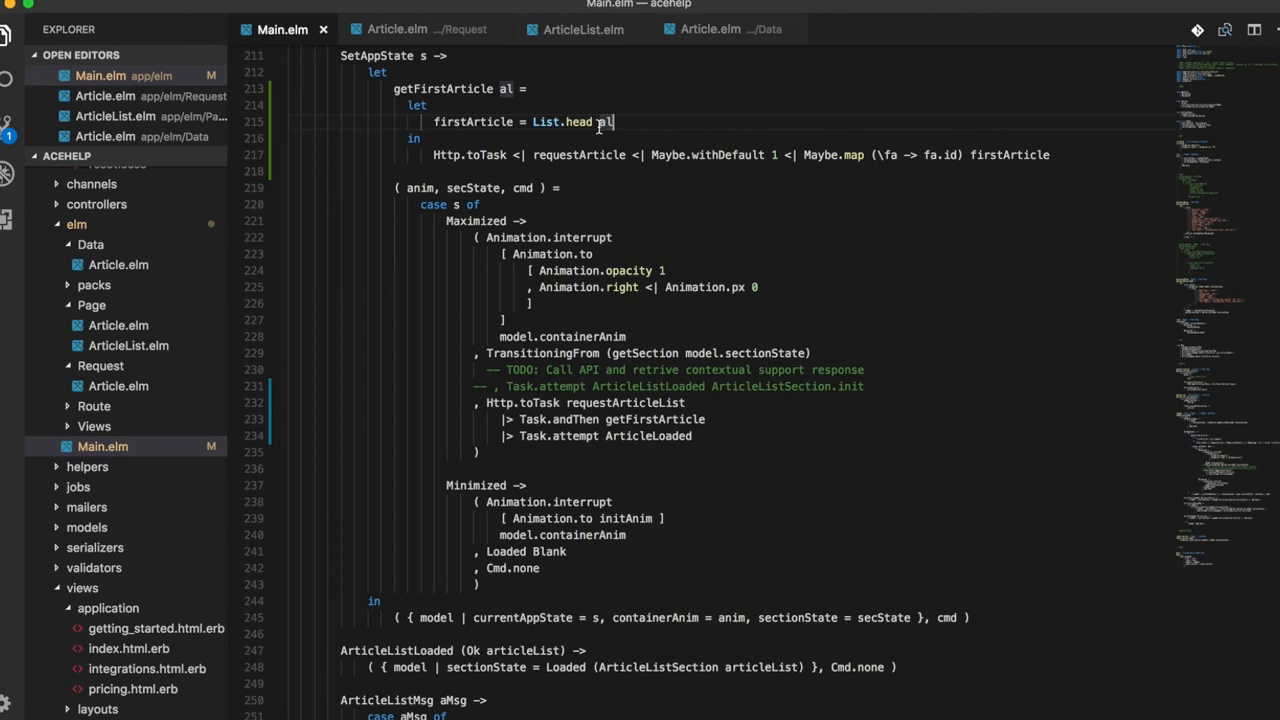
double_click(578, 154)
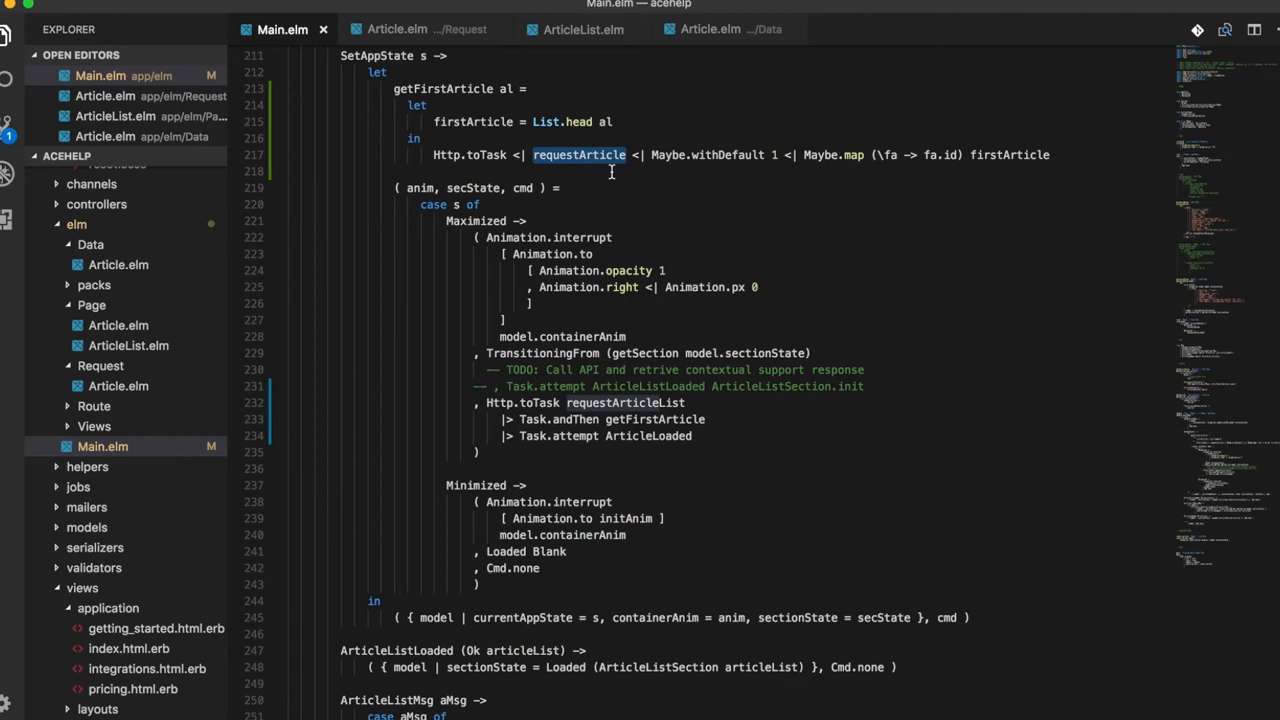
left_click(396, 30)
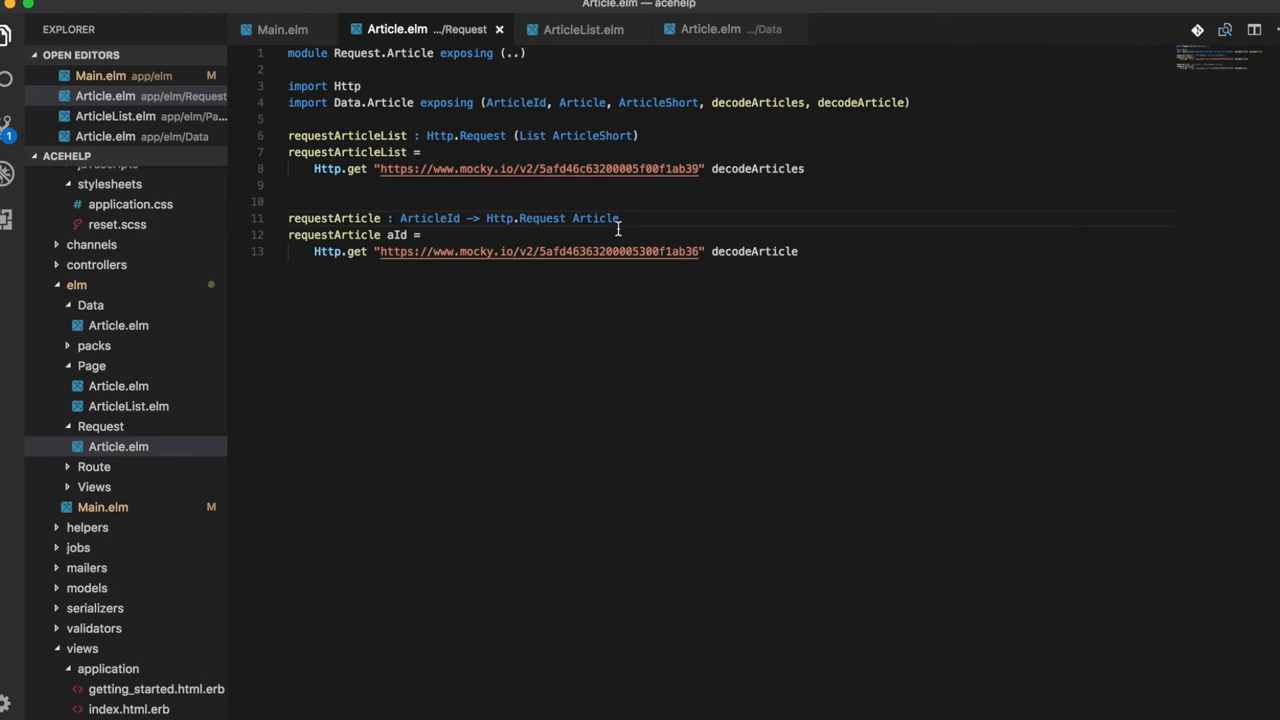
- Return to Main.elm's SetAppState code from the Request/Article module
left_click(282, 28)
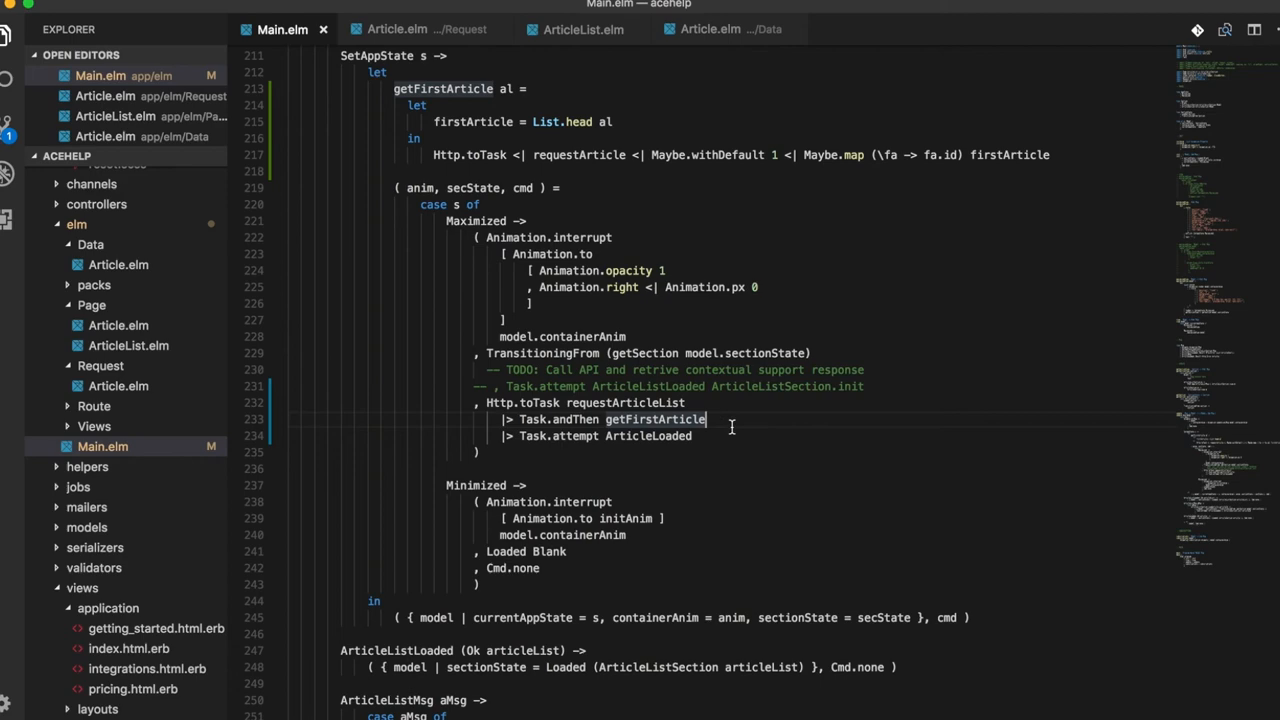
scroll("down", 3)
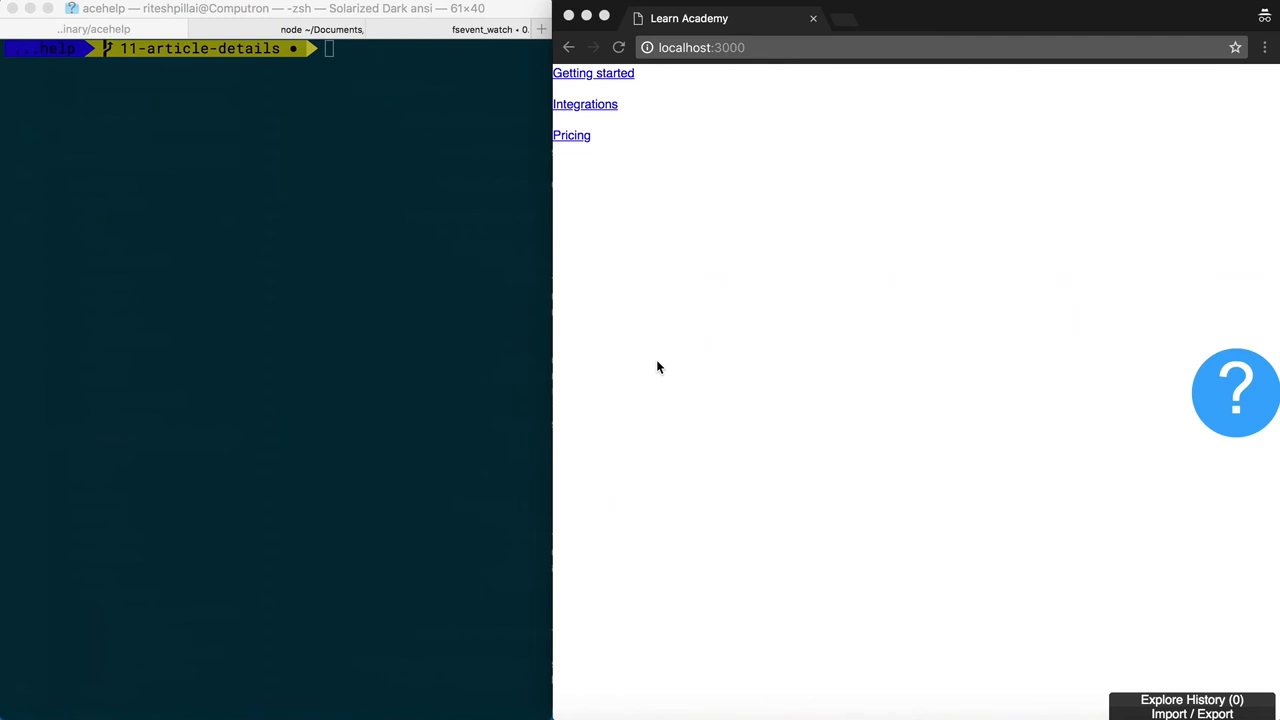
mouse_move(1264, 464)
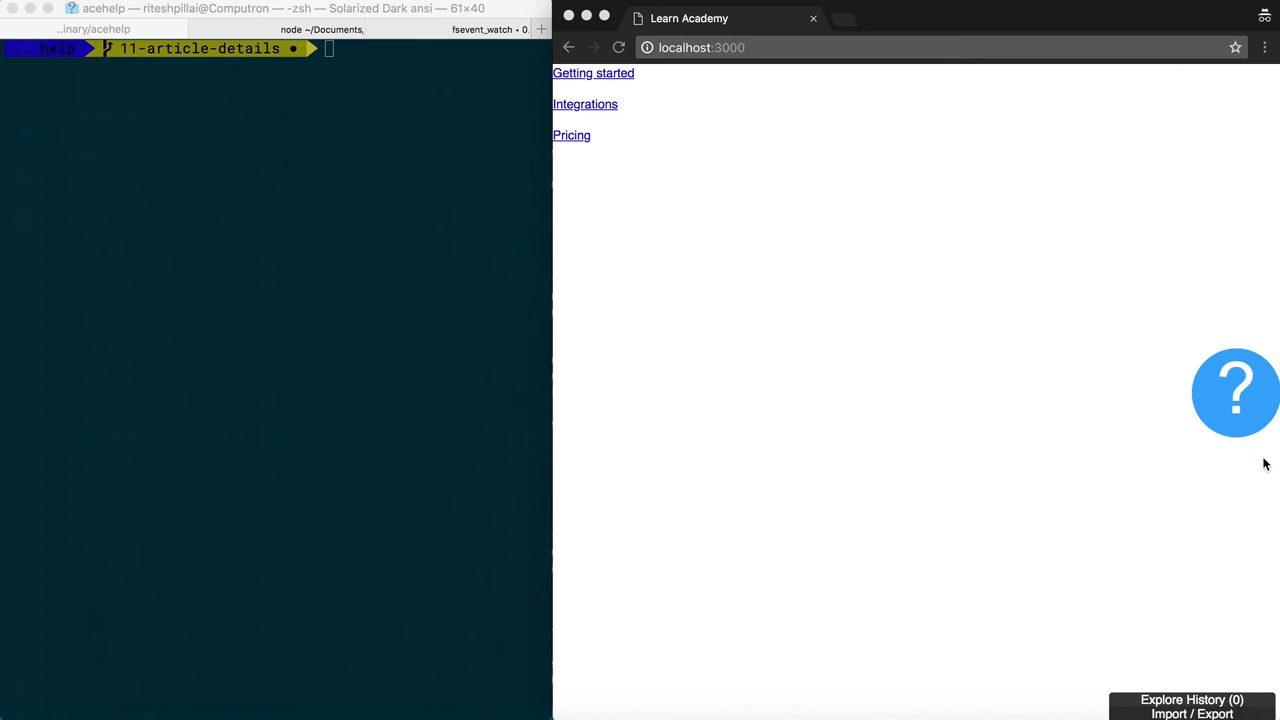
- Open the Ace Help panel on the localhost:3000 page via the question-mark button
left_click(1236, 392)
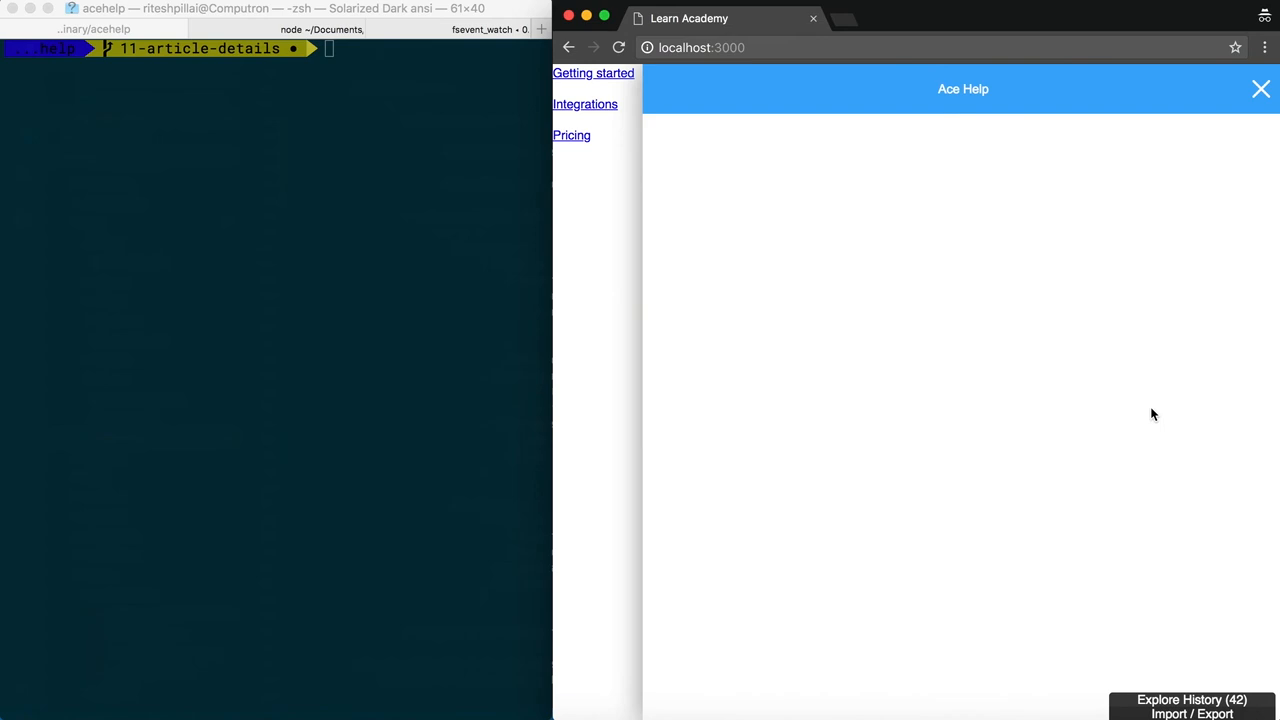